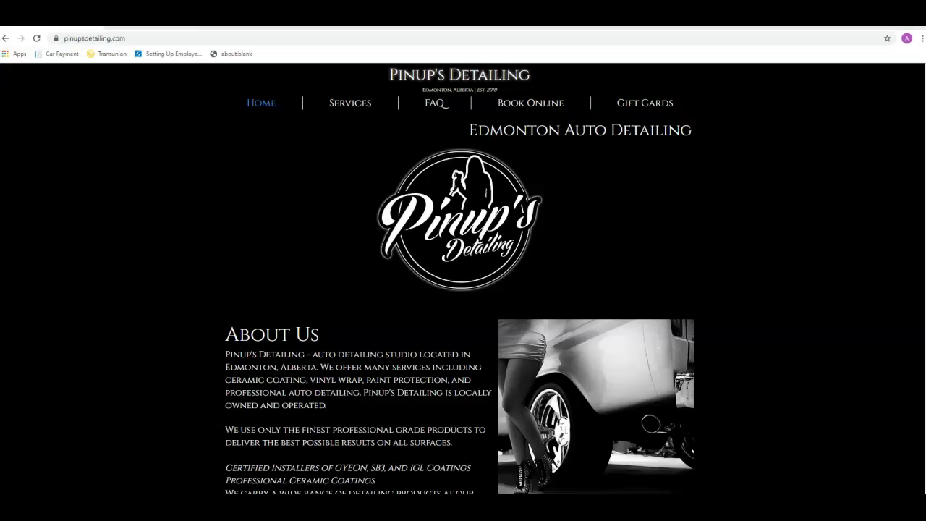
{"action": "mouse_move", "coordinate": [33, 385]}
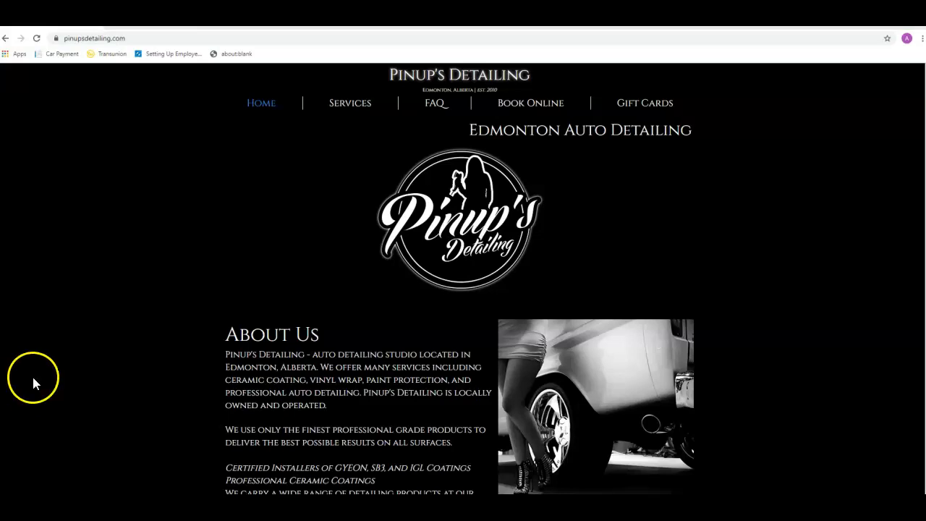
- Scroll through the First Detailing Studio homepage down to its Testimonials section
{"action": "scroll", "scroll_direction": "down", "scroll_amount": 3}
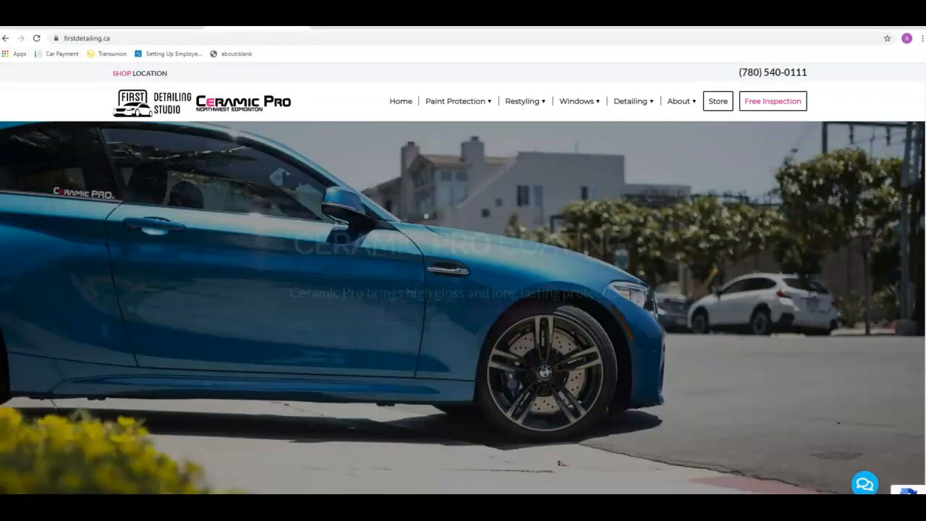
{"action": "scroll", "scroll_direction": "down", "scroll_amount": 3}
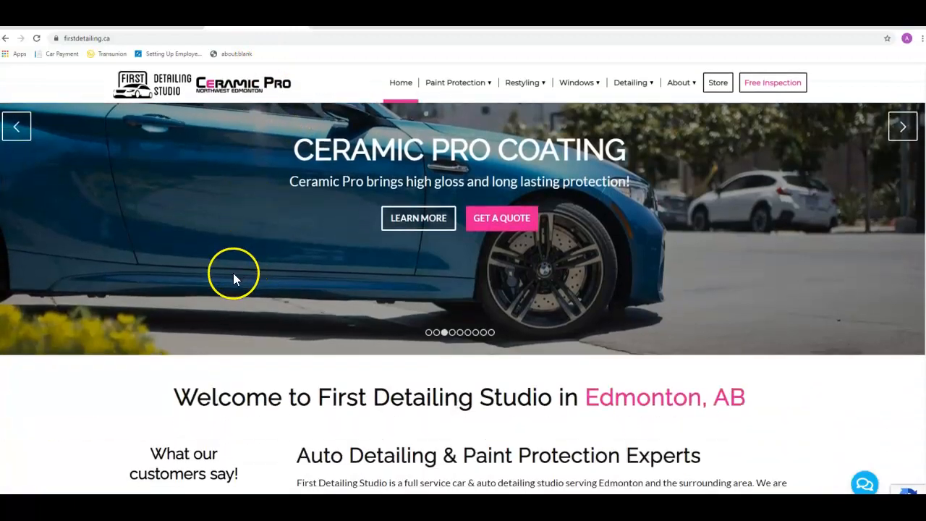
{"action": "scroll", "scroll_direction": "down", "scroll_amount": 3}
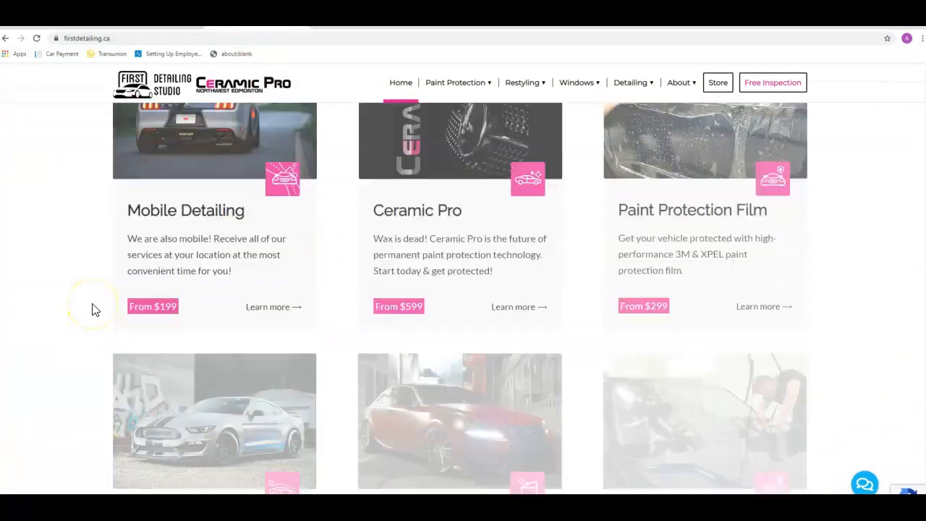
{"action": "scroll", "scroll_direction": "down", "scroll_amount": 3}
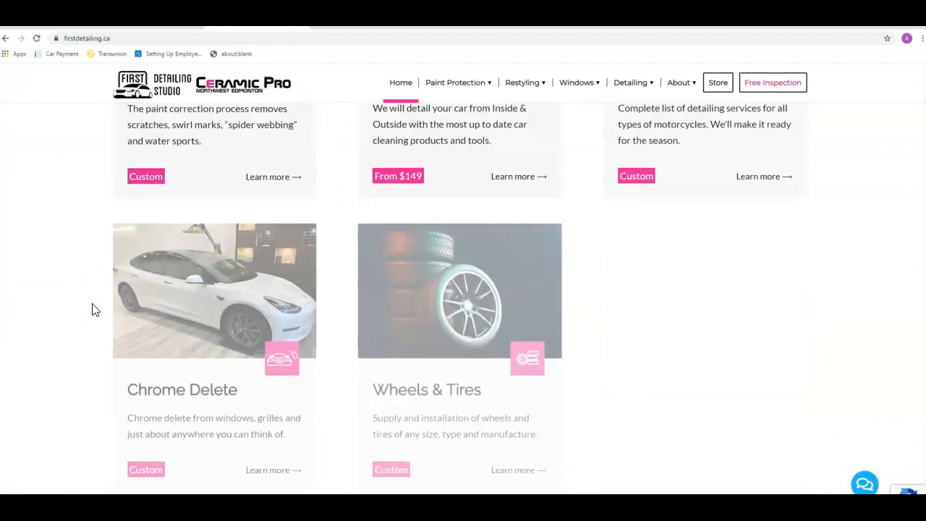
{"action": "scroll", "scroll_direction": "up", "scroll_amount": 3}
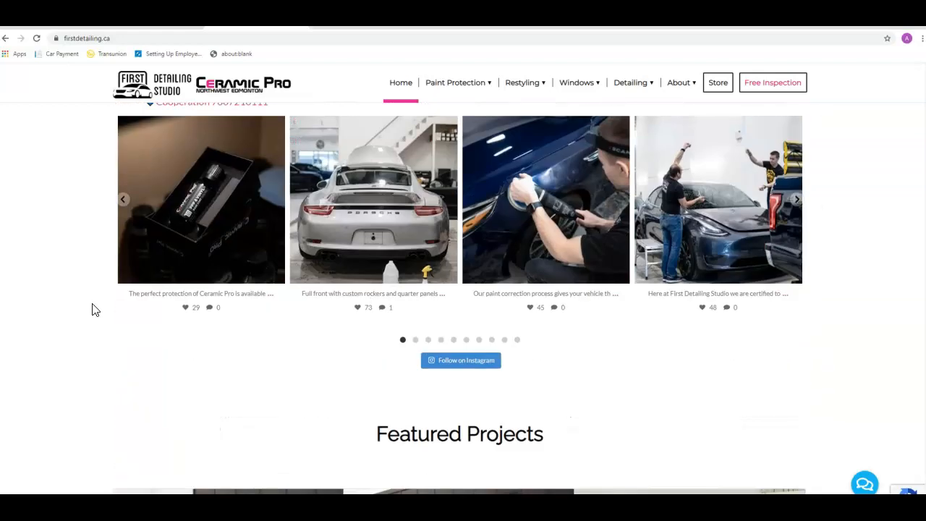
{"action": "scroll", "scroll_direction": "down", "scroll_amount": 3}
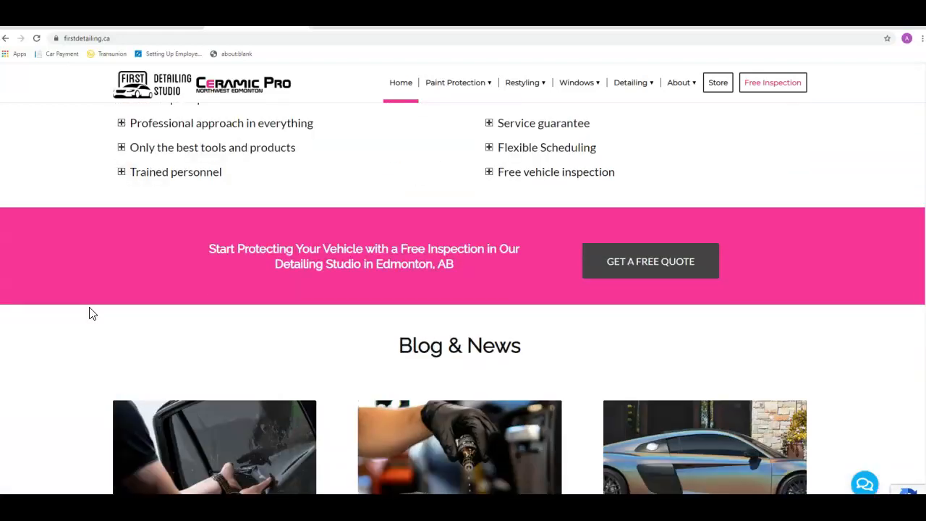
{"action": "scroll", "scroll_direction": "down", "scroll_amount": 3}
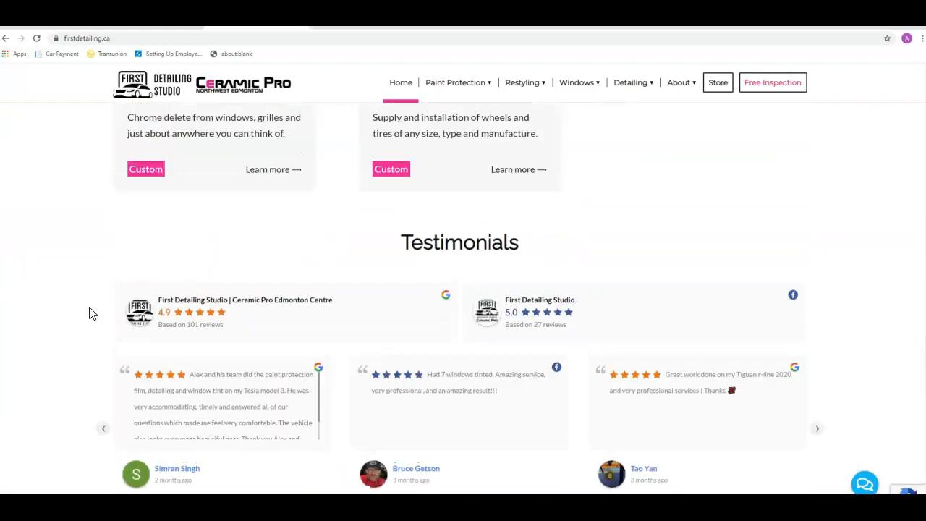
{"action": "scroll", "scroll_direction": "up", "scroll_amount": 3}
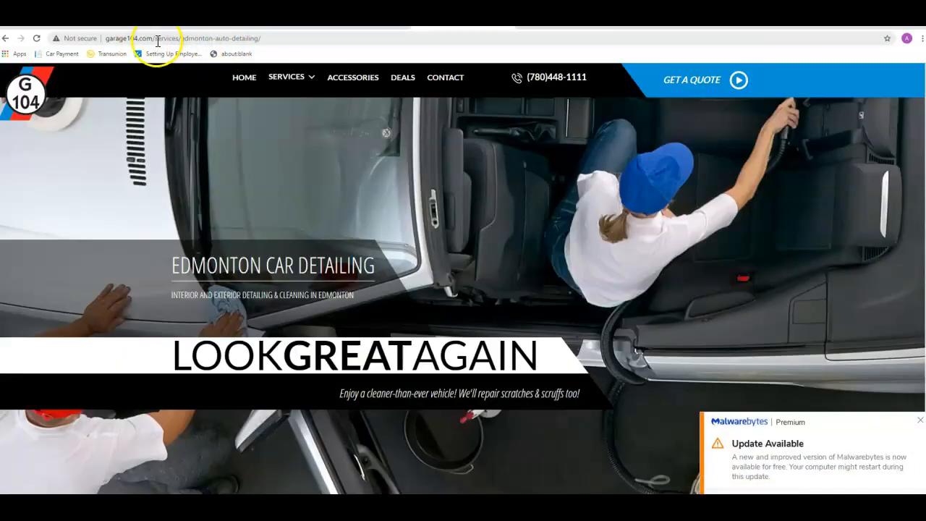
{"action": "mouse_move", "coordinate": [278, 49]}
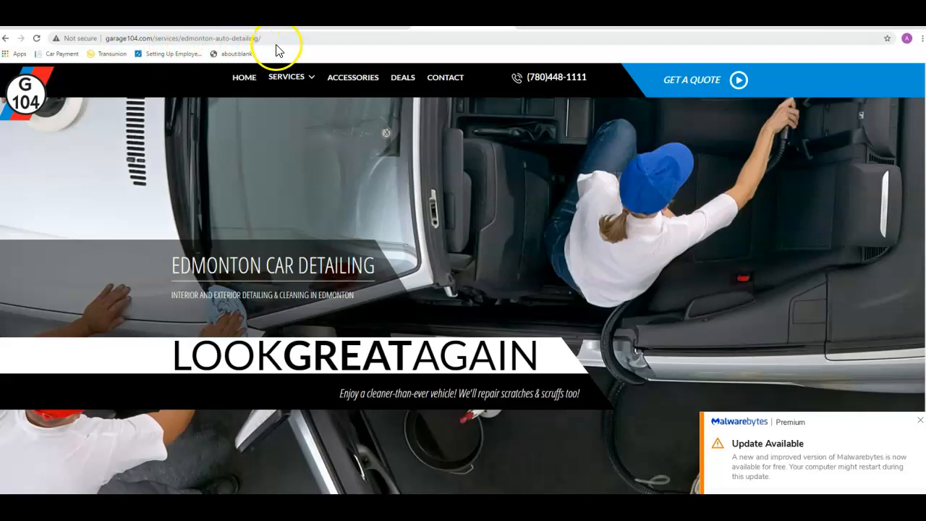
{"action": "mouse_move", "coordinate": [466, 220]}
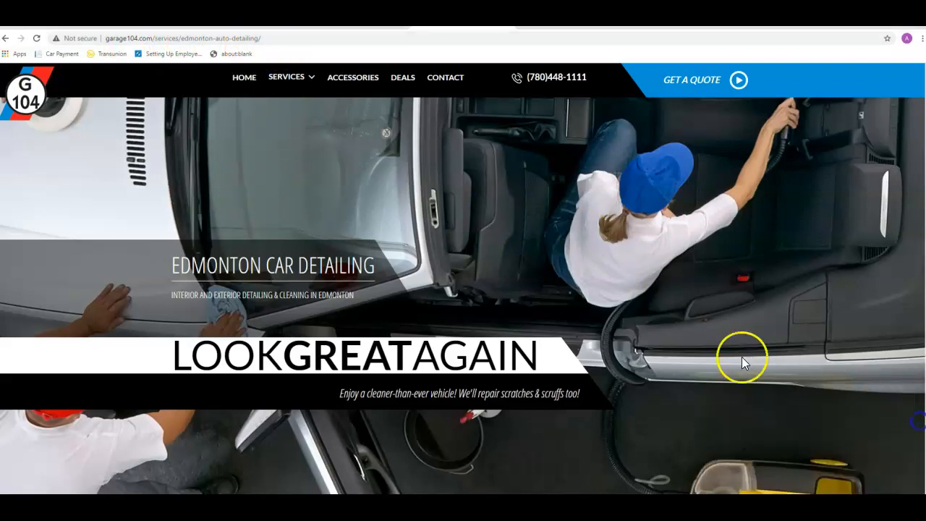
- Scroll the Garage 104 Edmonton detailing page through services, pricing and reviews, then back up
{"action": "scroll", "scroll_direction": "down", "scroll_amount": 3}
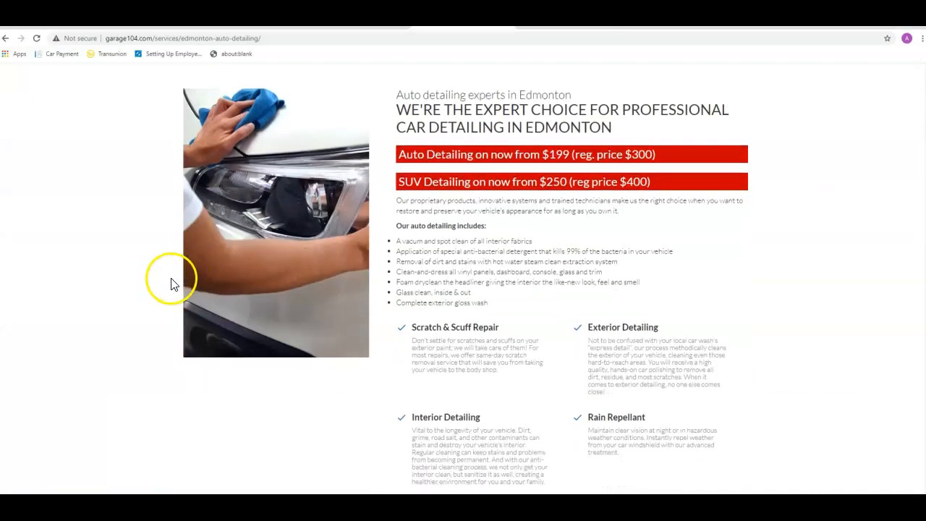
{"action": "scroll", "scroll_direction": "down", "scroll_amount": 3}
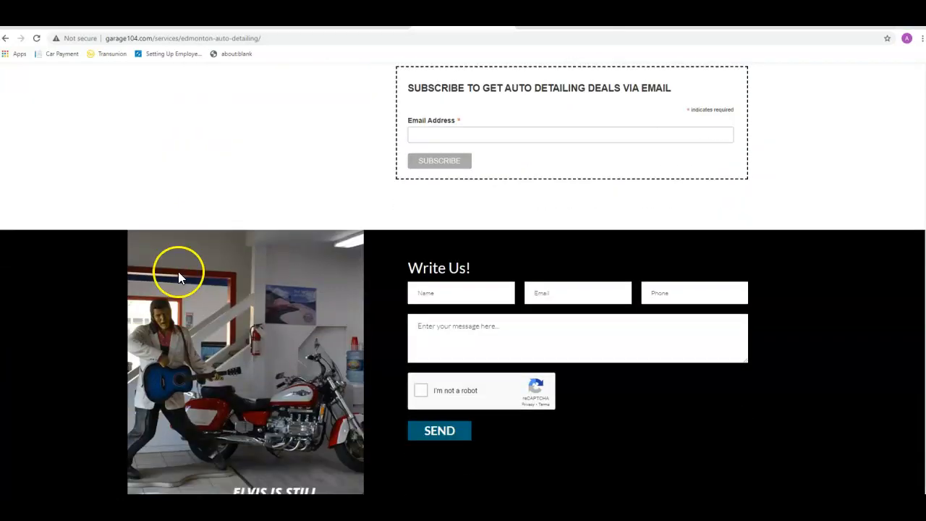
{"action": "scroll", "scroll_direction": "down", "scroll_amount": 3}
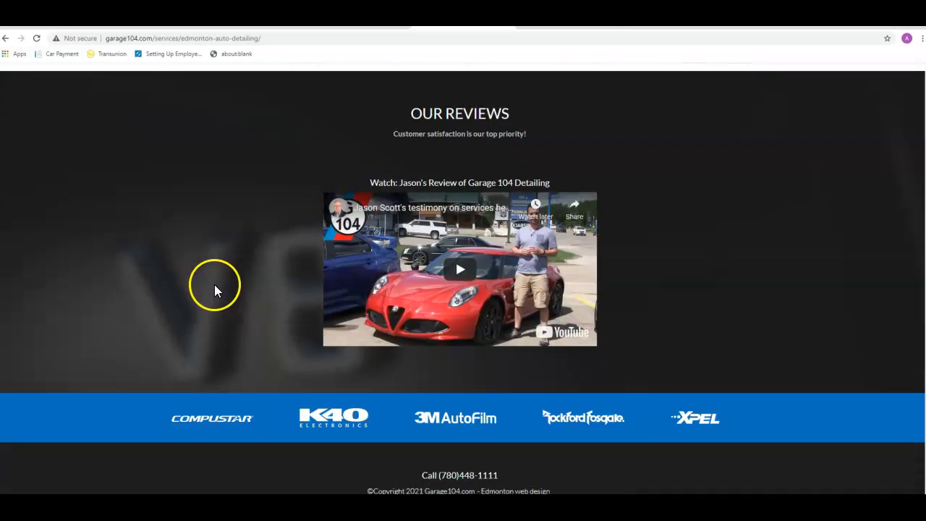
{"action": "scroll", "scroll_direction": "up", "scroll_amount": 3}
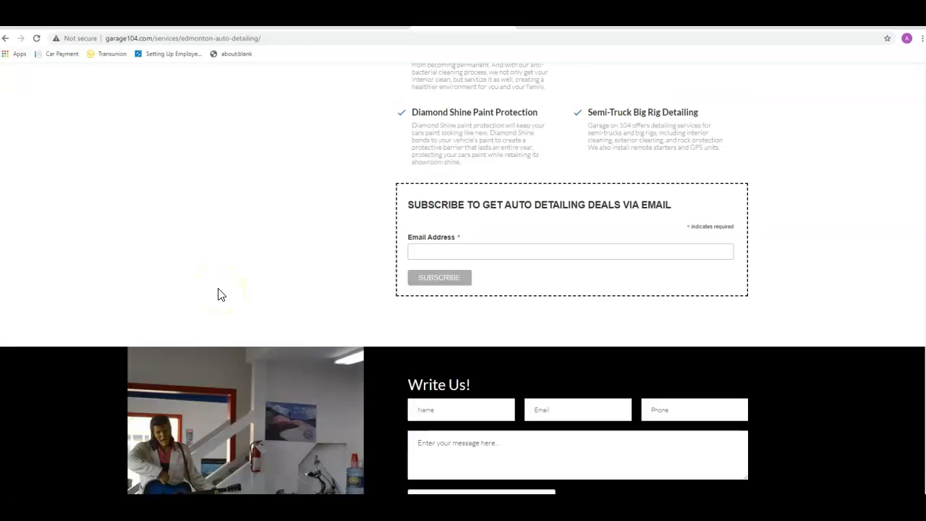
{"action": "scroll", "scroll_direction": "up", "scroll_amount": 3}
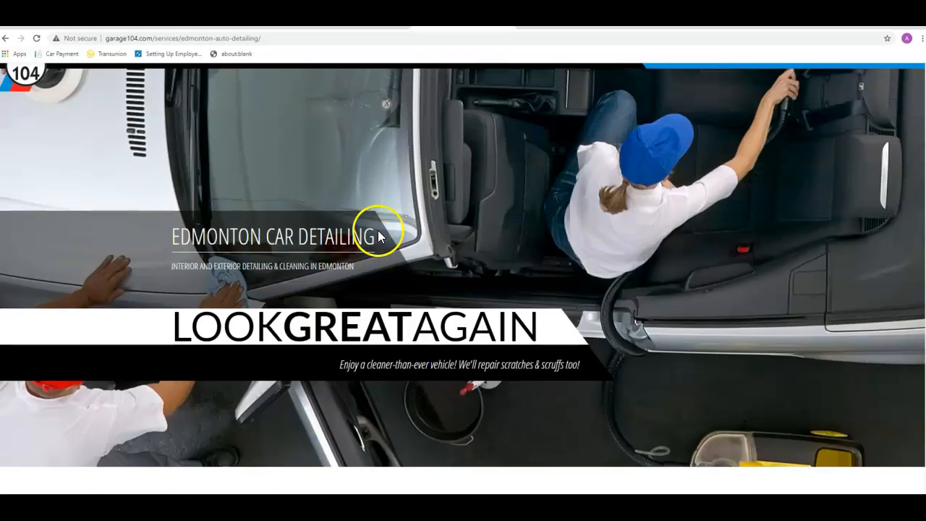
{"action": "scroll", "scroll_direction": "down", "scroll_amount": 3}
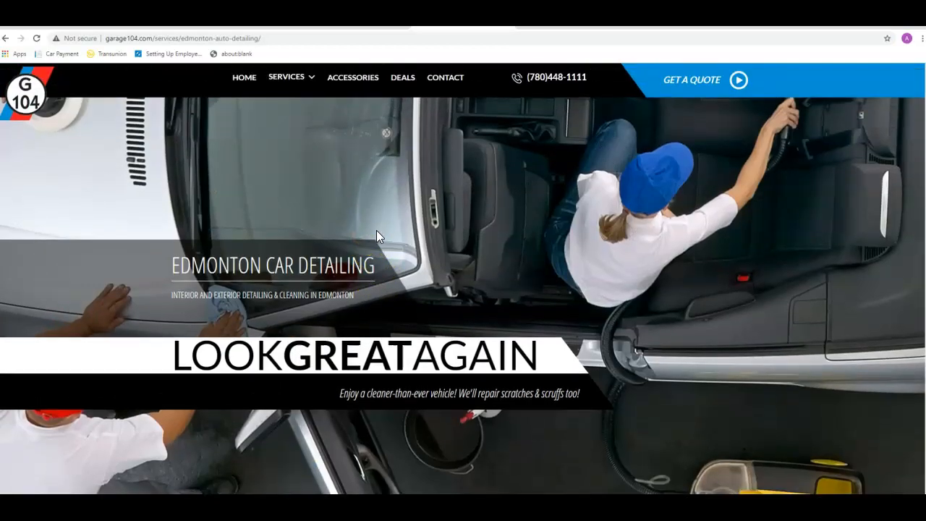
{"action": "mouse_move", "coordinate": [182, 81]}
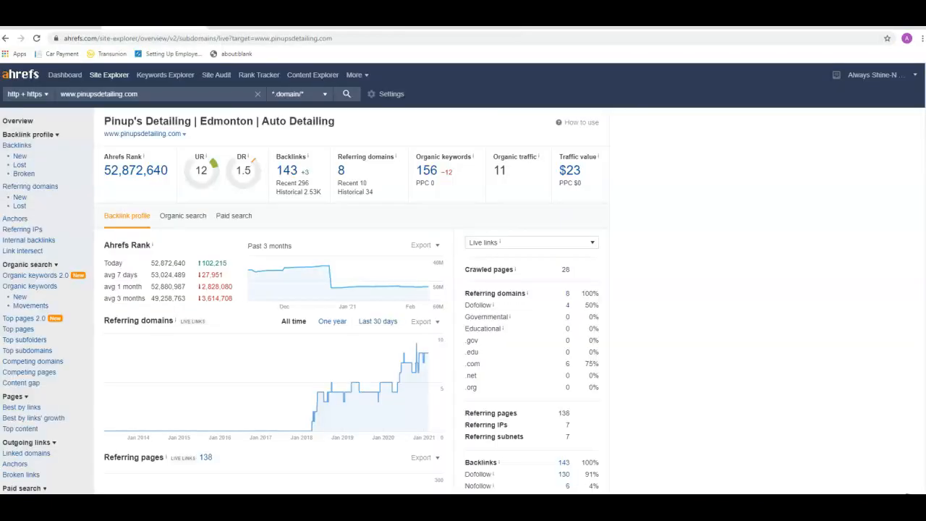
{"action": "mouse_move", "coordinate": [321, 160]}
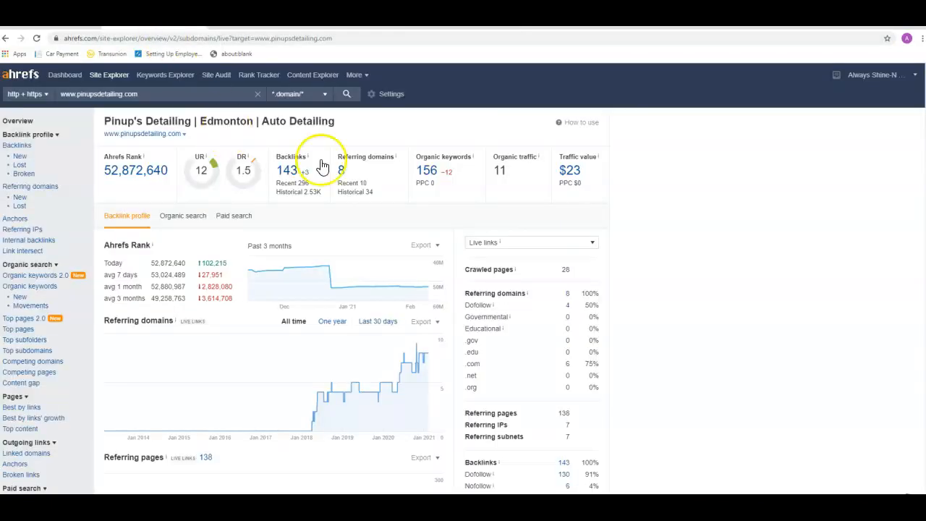
{"action": "mouse_move", "coordinate": [427, 176]}
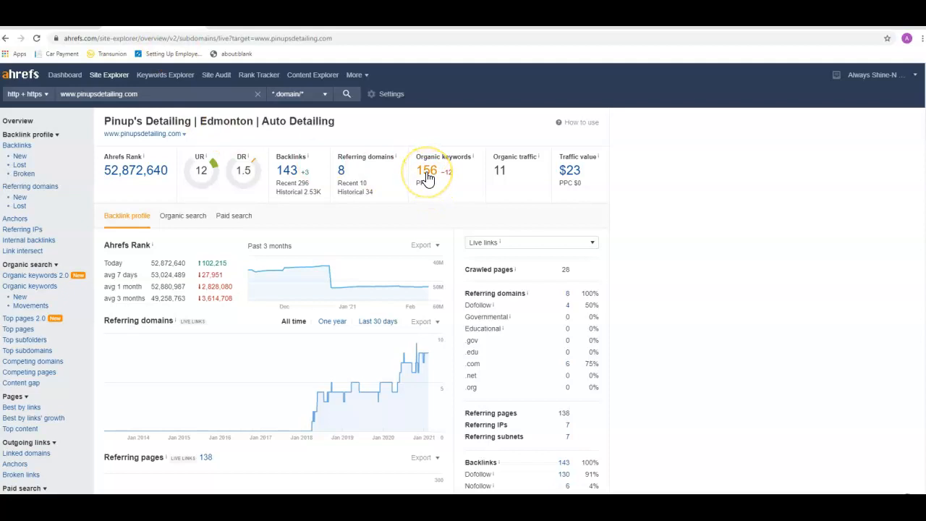
- Open the Organic keywords report from the 156-keyword count in the pinupsdetailing.com overview
{"action": "left_click", "coordinate": [425, 170]}
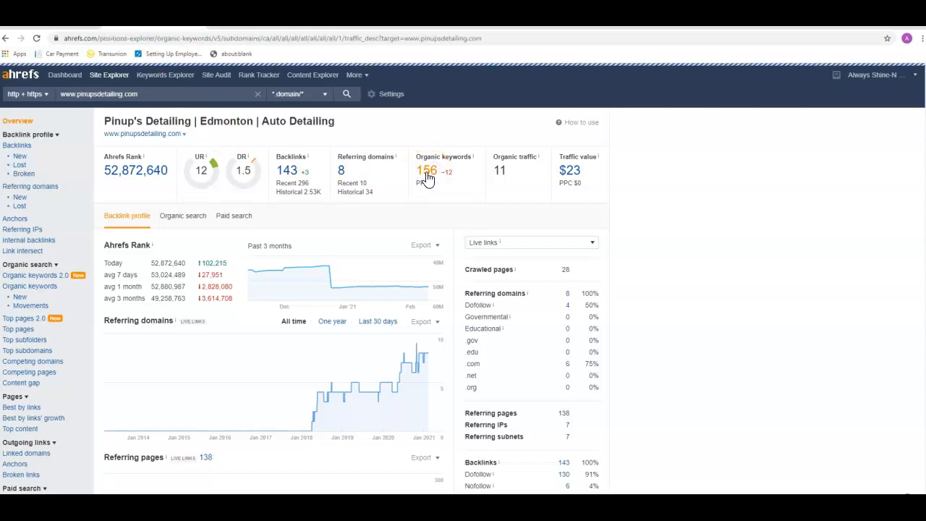
{"action": "left_click", "coordinate": [427, 172]}
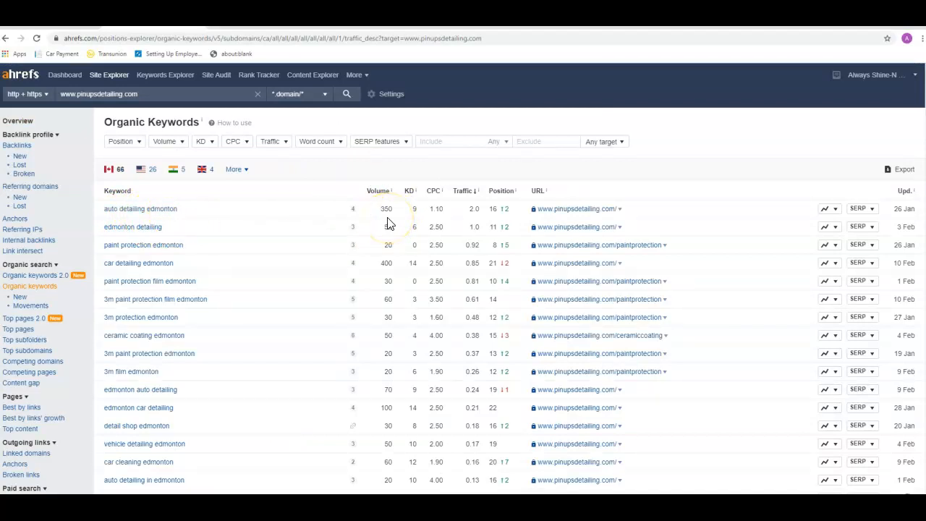
{"action": "mouse_move", "coordinate": [498, 220]}
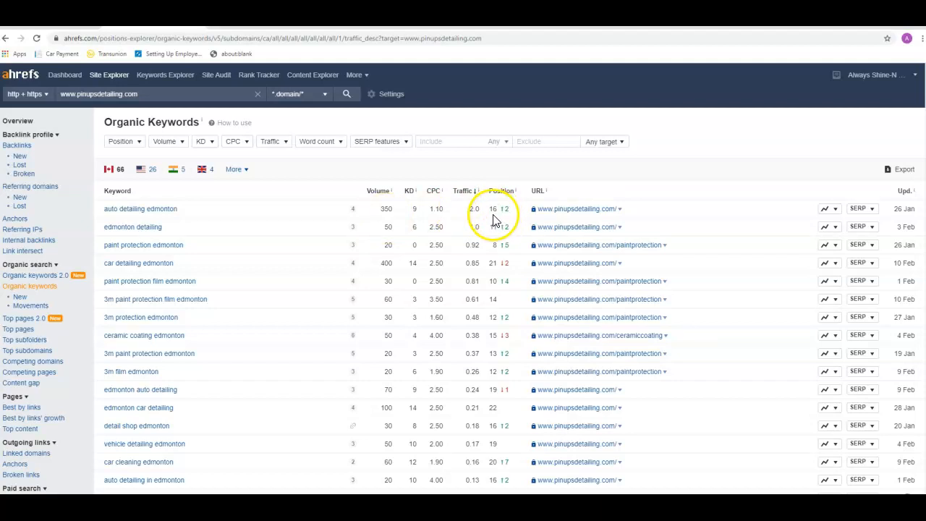
{"action": "mouse_move", "coordinate": [476, 217]}
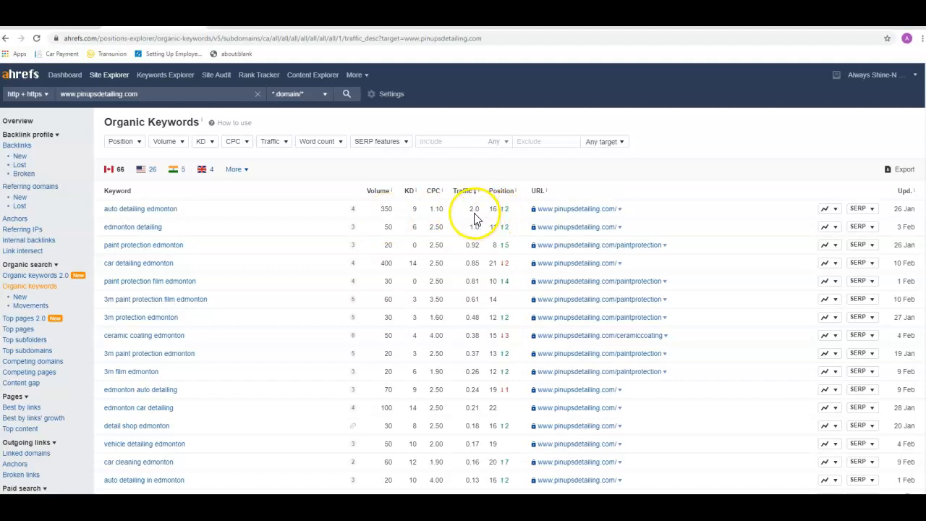
{"action": "mouse_move", "coordinate": [476, 218]}
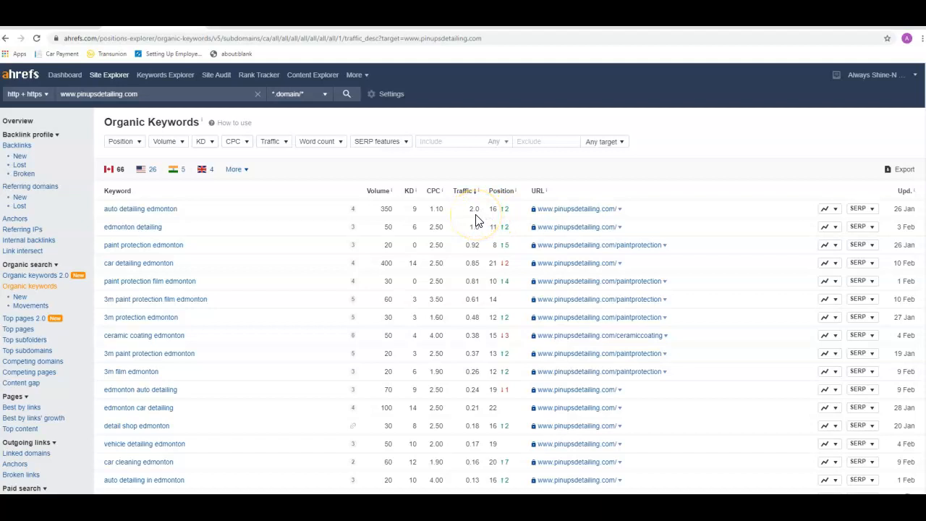
{"action": "mouse_move", "coordinate": [205, 220]}
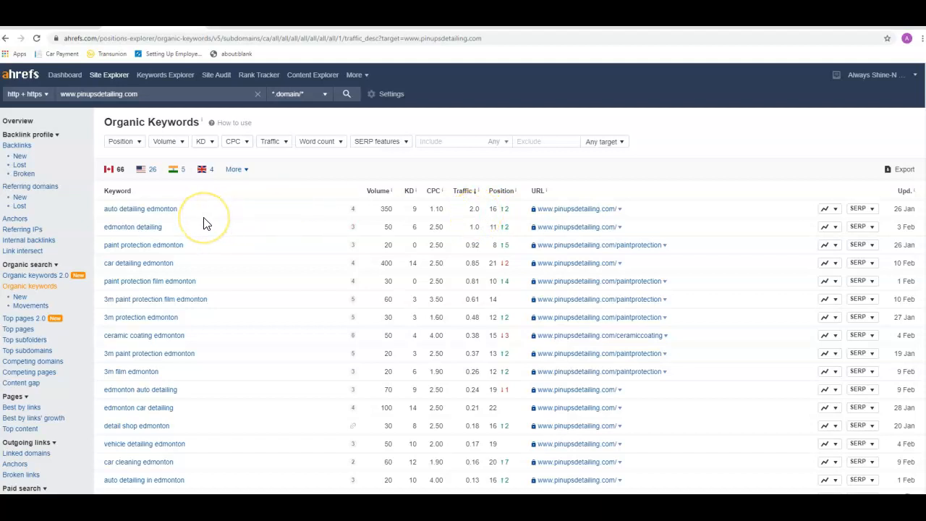
{"action": "mouse_move", "coordinate": [180, 222]}
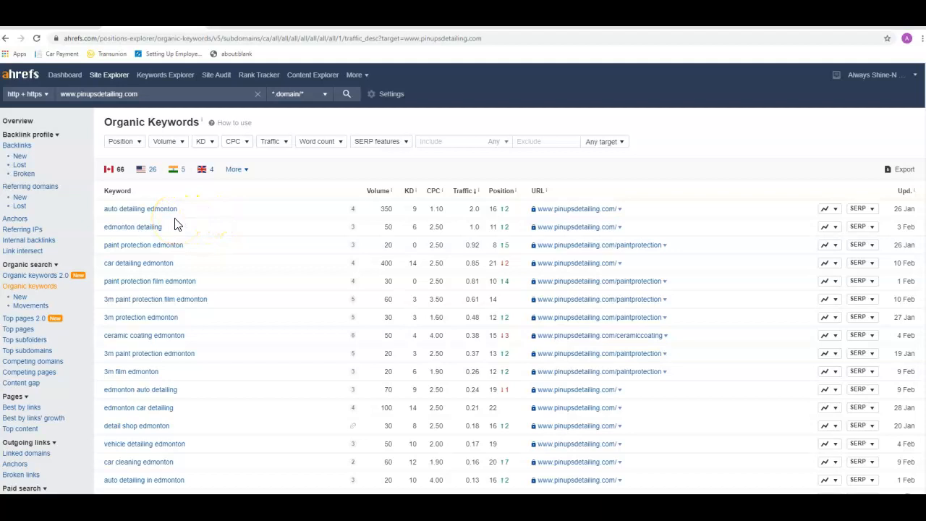
{"action": "mouse_move", "coordinate": [180, 224]}
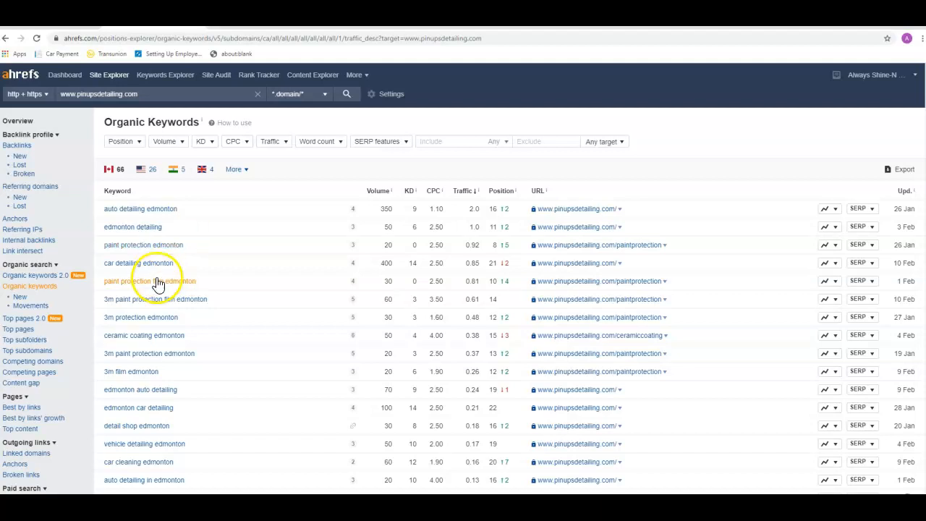
{"action": "mouse_move", "coordinate": [396, 275]}
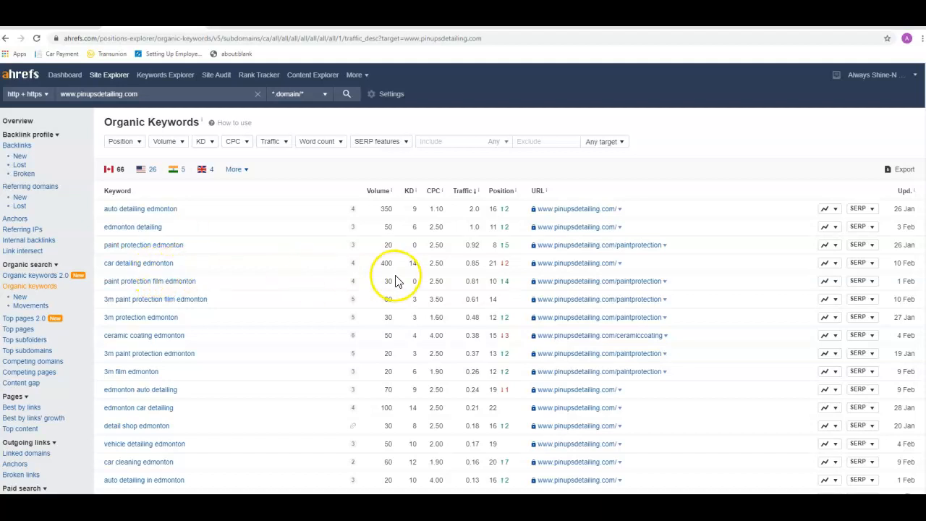
{"action": "mouse_move", "coordinate": [528, 278]}
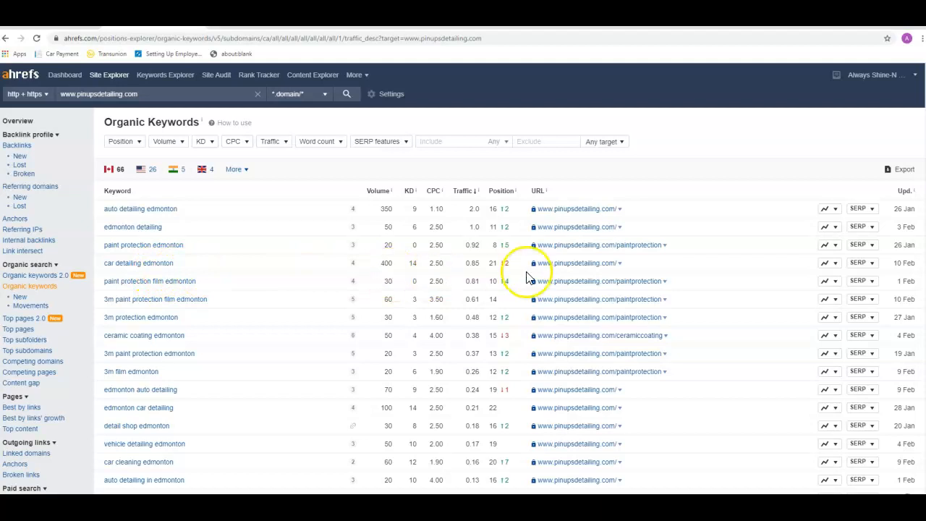
{"action": "mouse_move", "coordinate": [495, 273]}
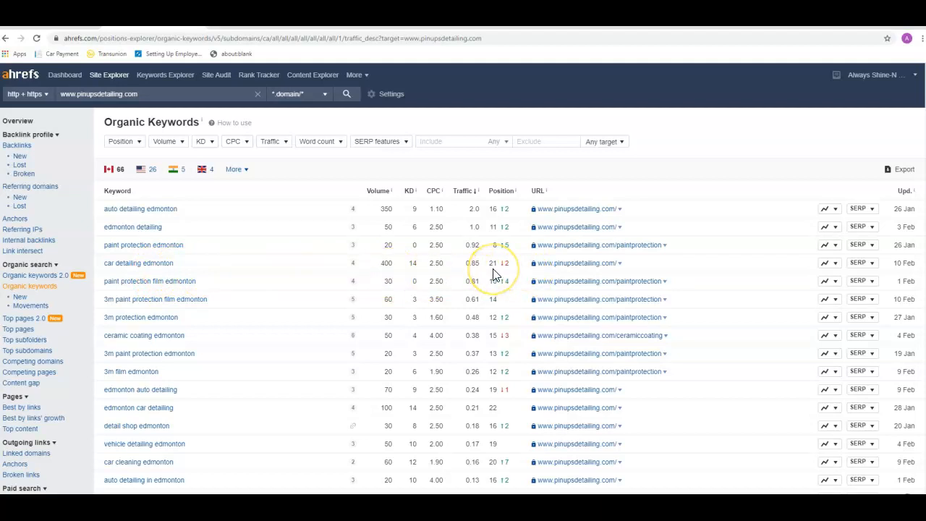
{"action": "mouse_move", "coordinate": [495, 275]}
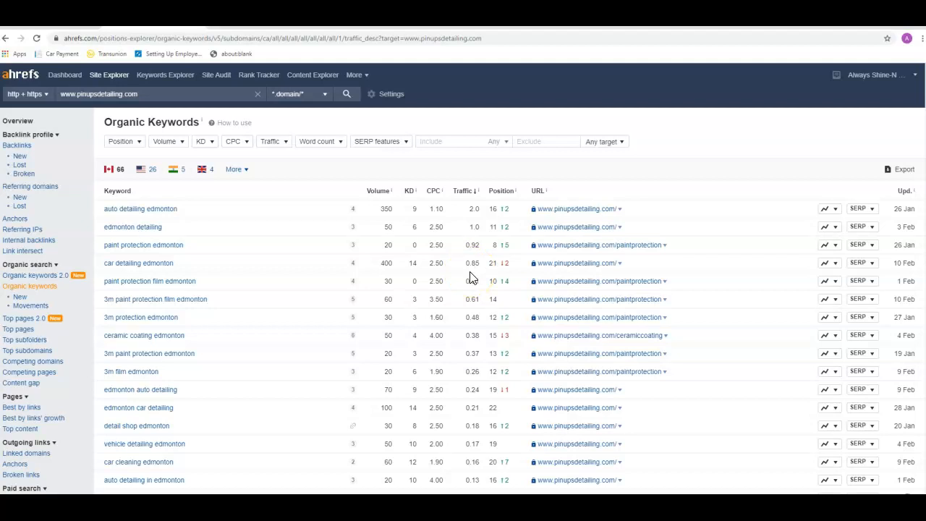
{"action": "mouse_move", "coordinate": [402, 225]}
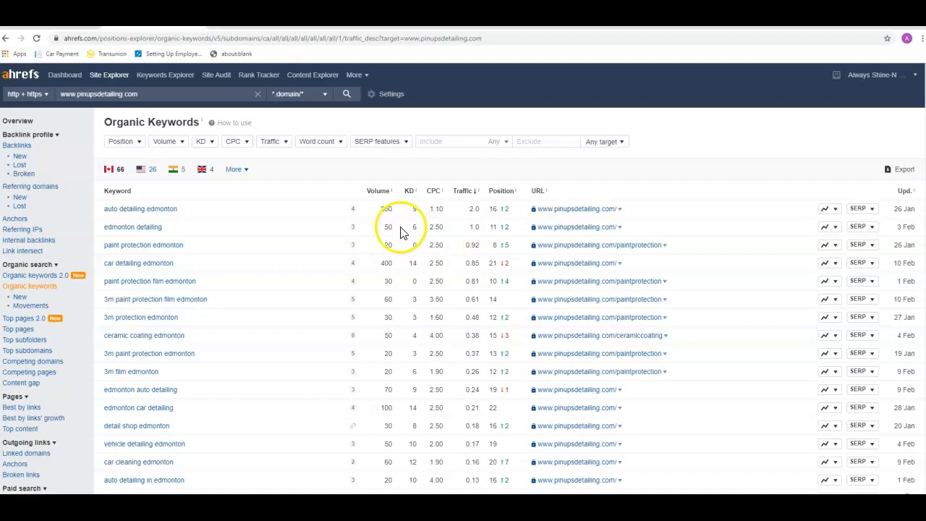
{"action": "mouse_move", "coordinate": [391, 226]}
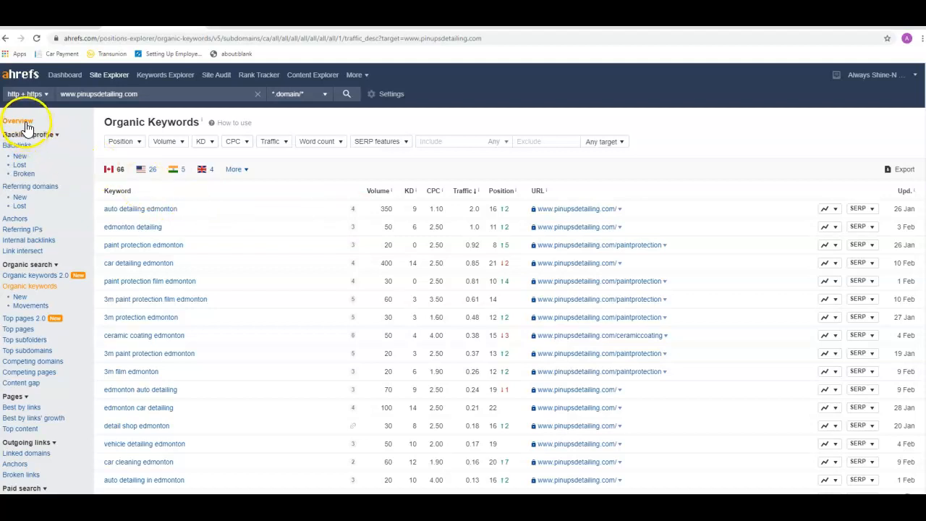
- Switch Site Explorer to the Overview for competitor firstdetailing.ca and run the search
{"action": "left_click", "coordinate": [17, 121]}
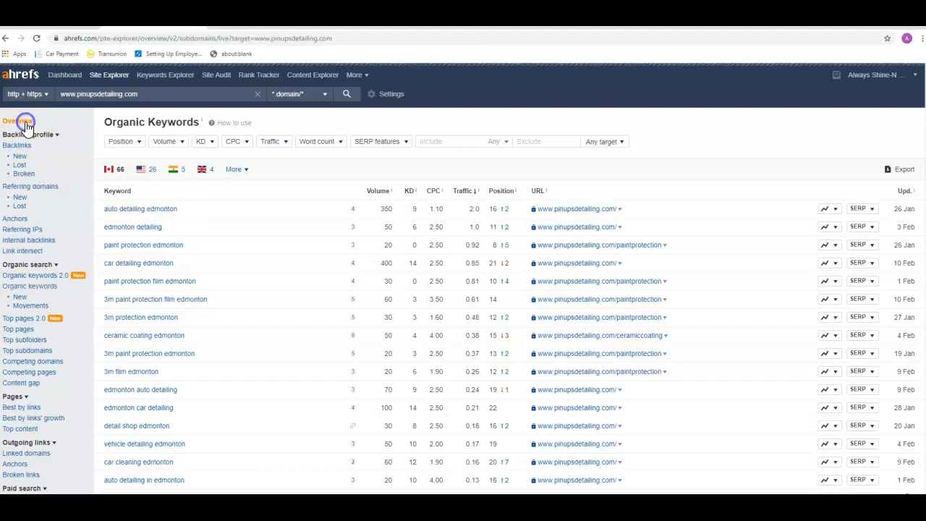
{"action": "left_click", "coordinate": [17, 121]}
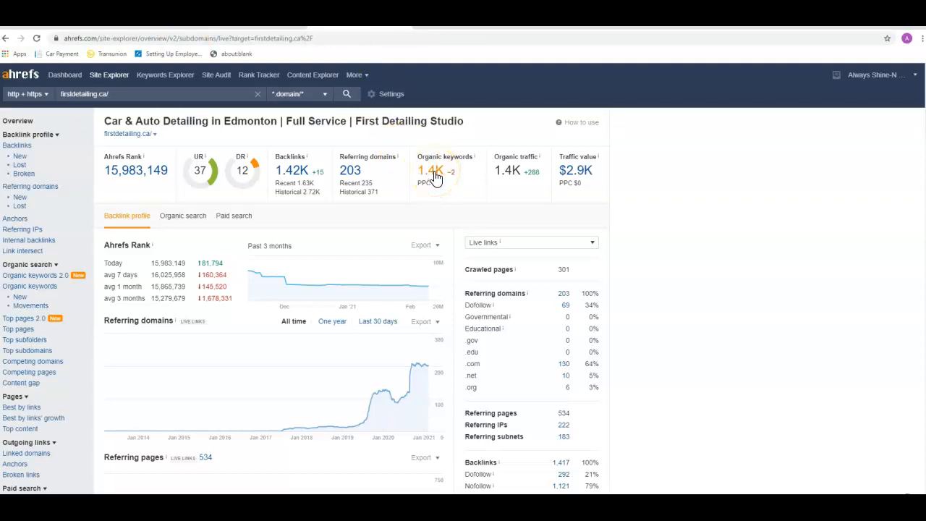
{"action": "mouse_move", "coordinate": [461, 99]}
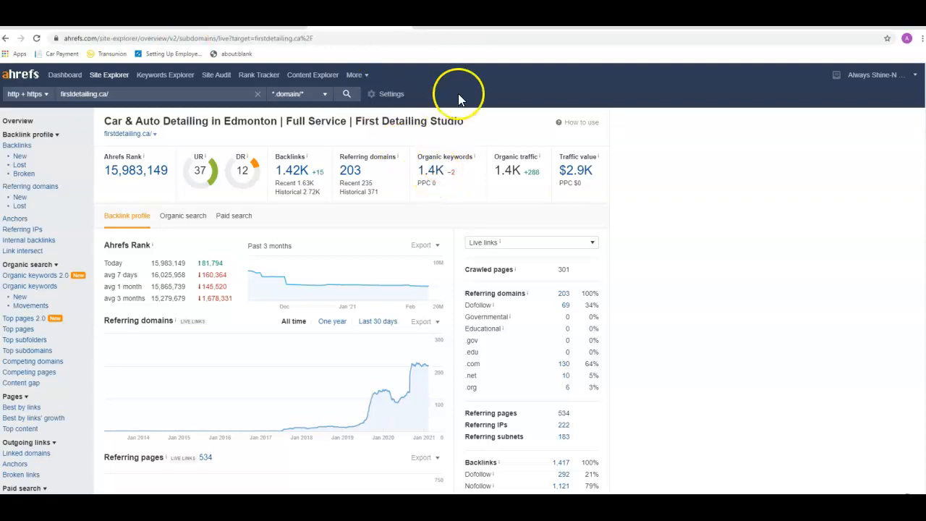
{"action": "left_click", "coordinate": [348, 92]}
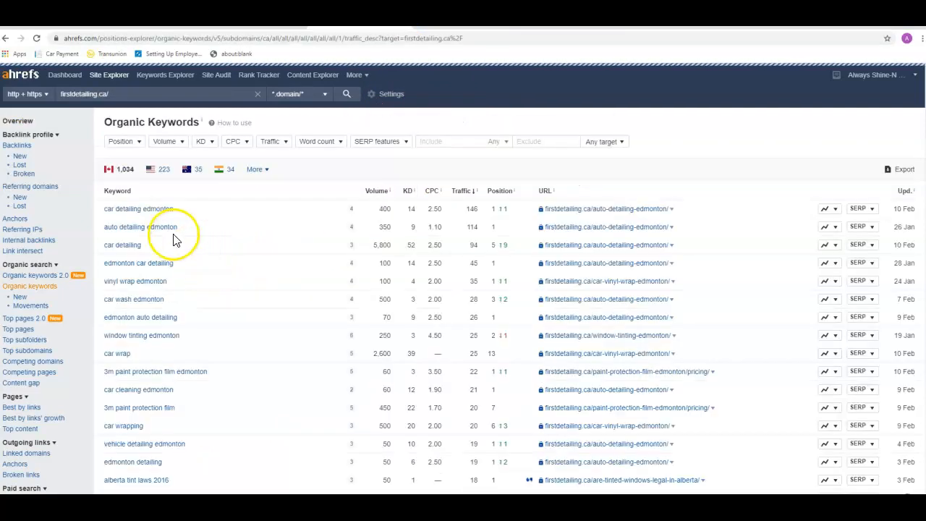
{"action": "mouse_move", "coordinate": [158, 220]}
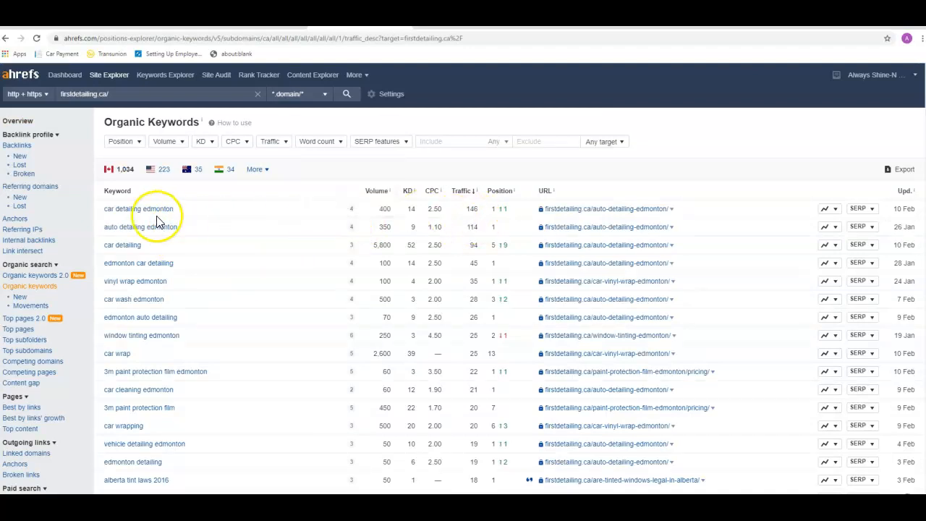
{"action": "mouse_move", "coordinate": [504, 217]}
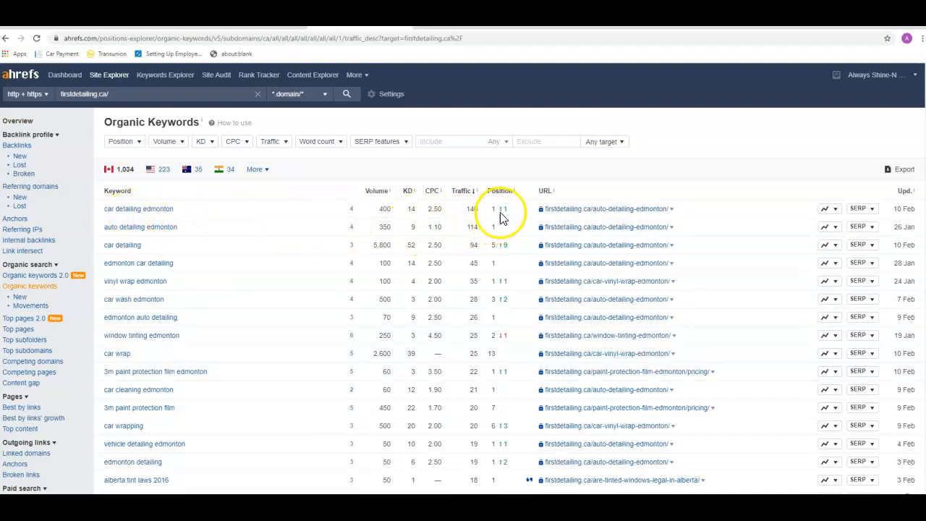
{"action": "mouse_move", "coordinate": [391, 217]}
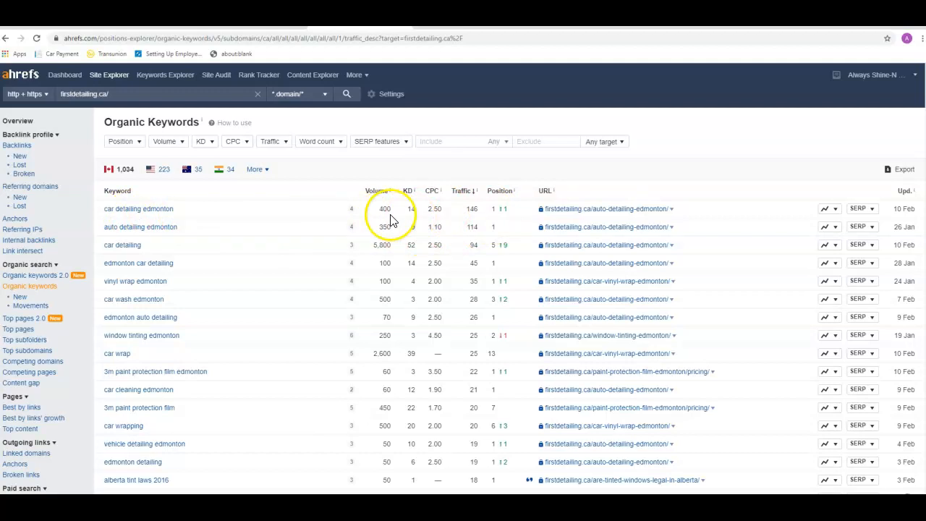
{"action": "mouse_move", "coordinate": [476, 224]}
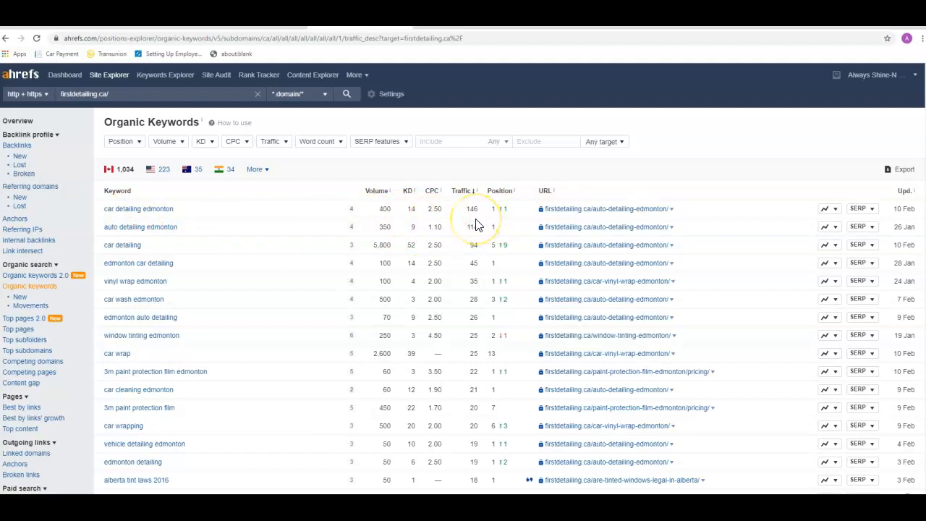
{"action": "mouse_move", "coordinate": [132, 239]}
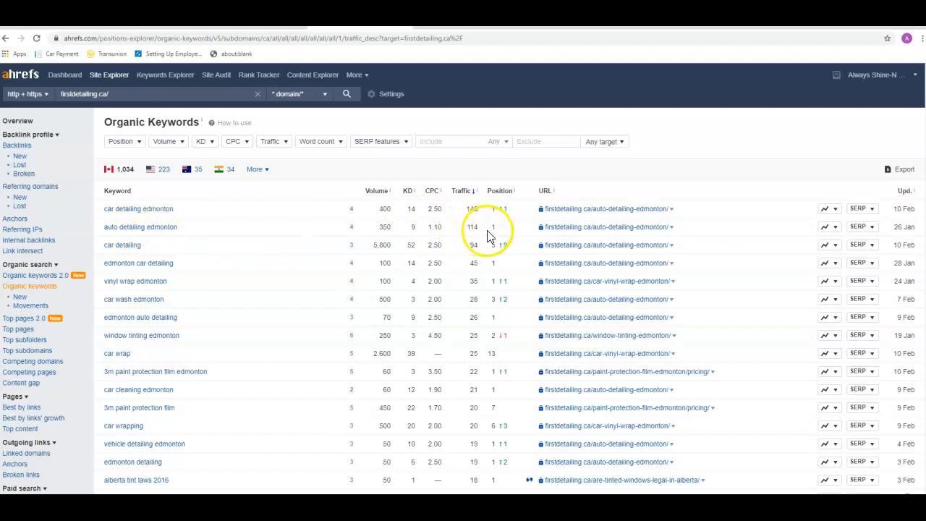
{"action": "mouse_move", "coordinate": [387, 238]}
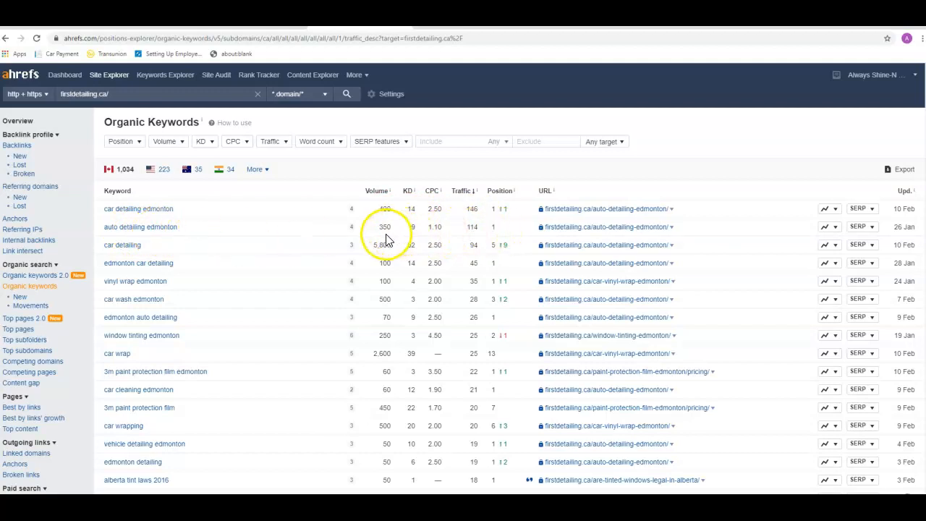
{"action": "mouse_move", "coordinate": [475, 239]}
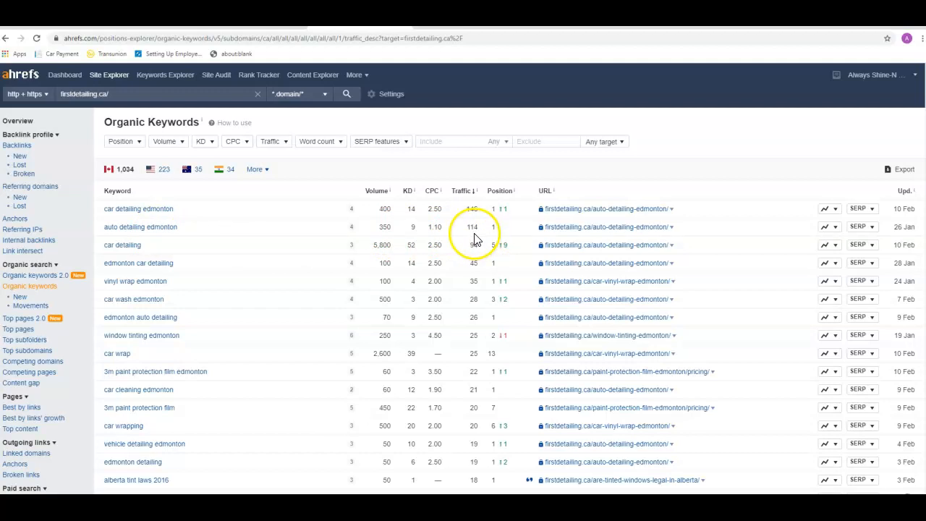
{"action": "mouse_move", "coordinate": [474, 239]}
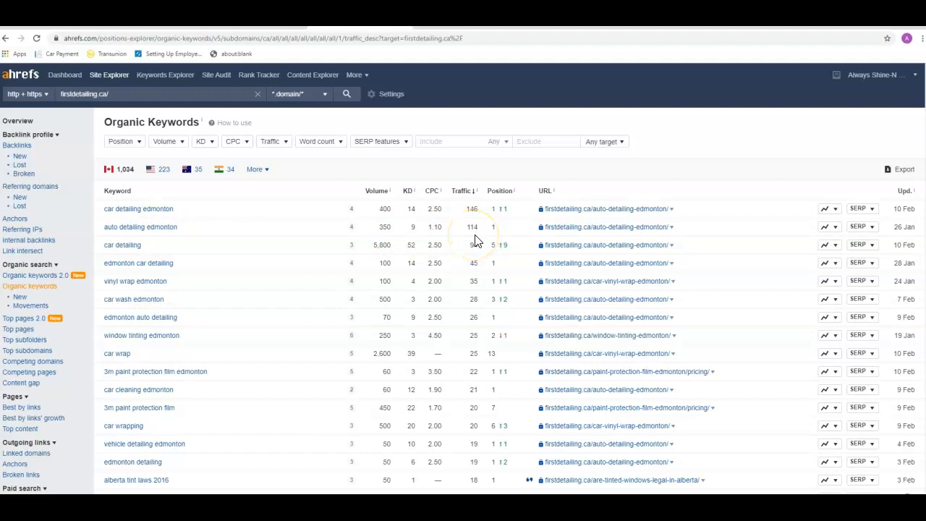
{"action": "mouse_move", "coordinate": [471, 203]}
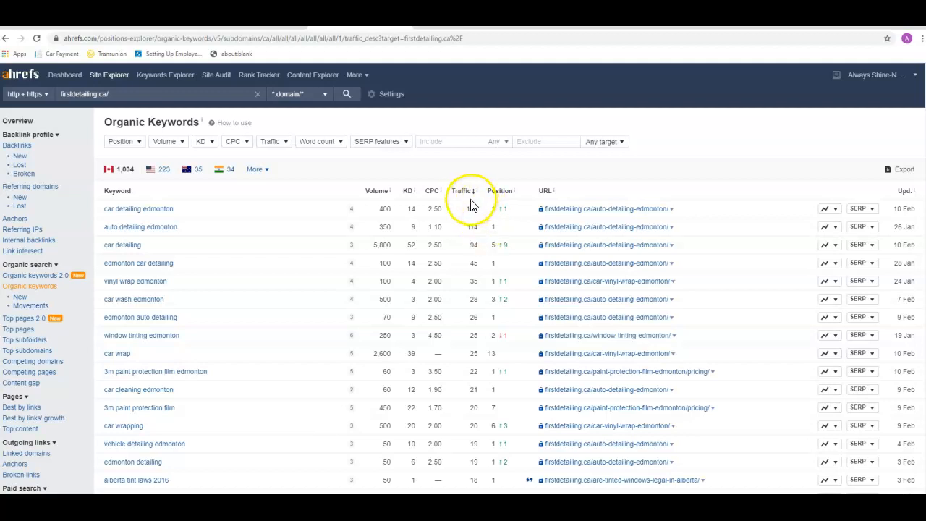
{"action": "mouse_move", "coordinate": [466, 229]}
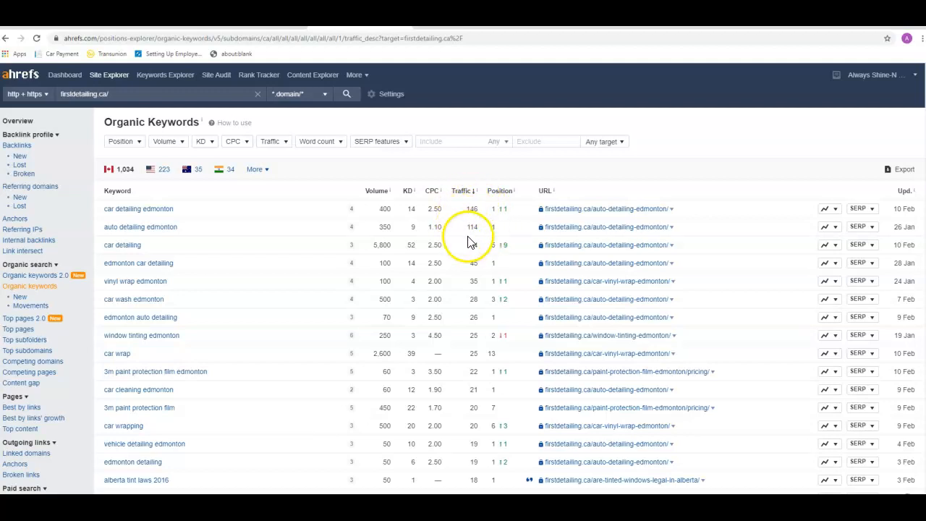
{"action": "mouse_move", "coordinate": [324, 208]}
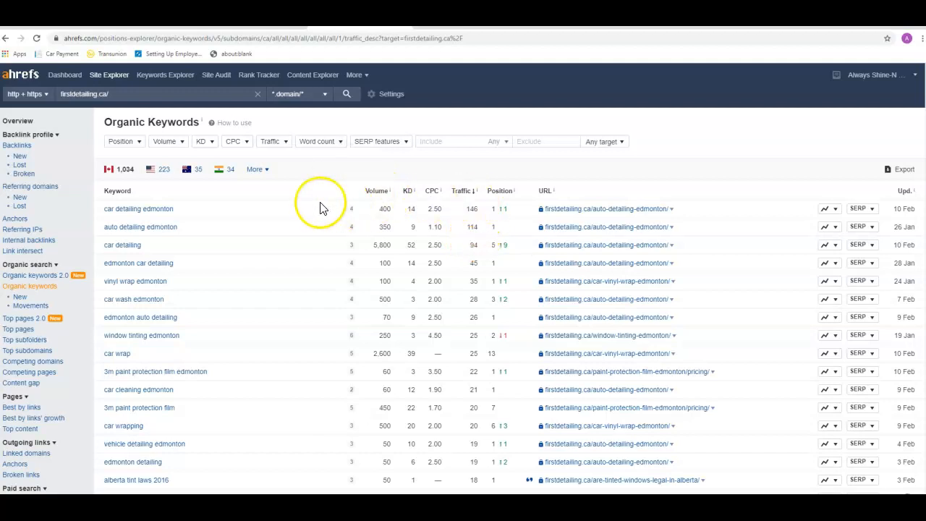
- Show firstdetailing.ca's organic keyword rankings, led by 'car detailing edmonton' at position 1
{"action": "left_click", "coordinate": [17, 121]}
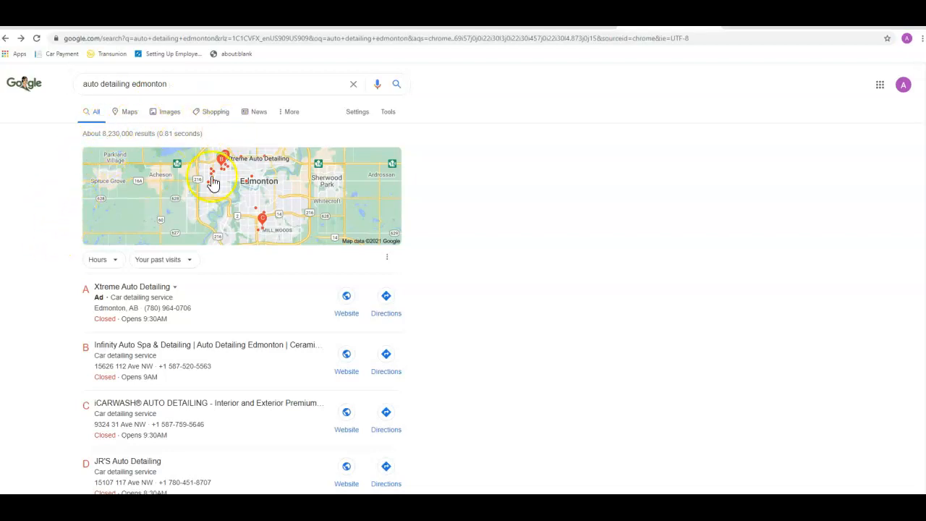
{"action": "mouse_move", "coordinate": [431, 130]}
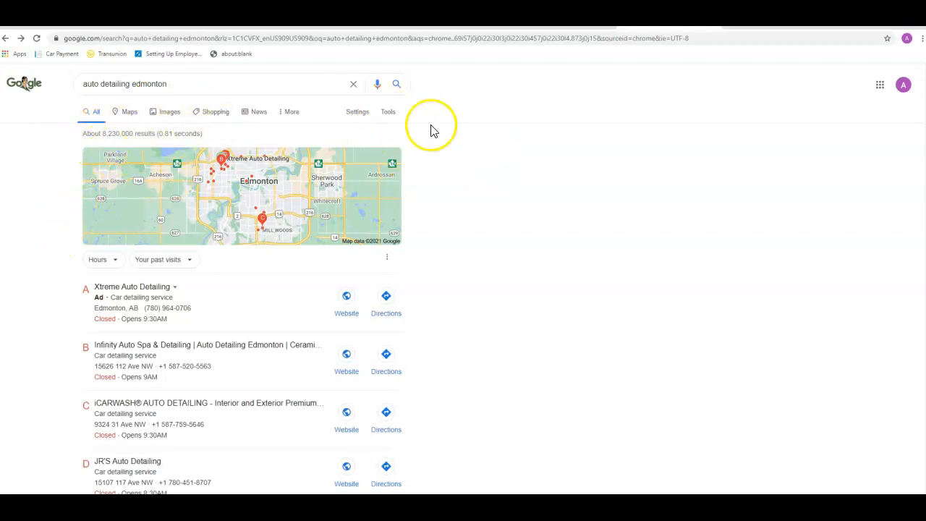
{"action": "mouse_move", "coordinate": [215, 115]}
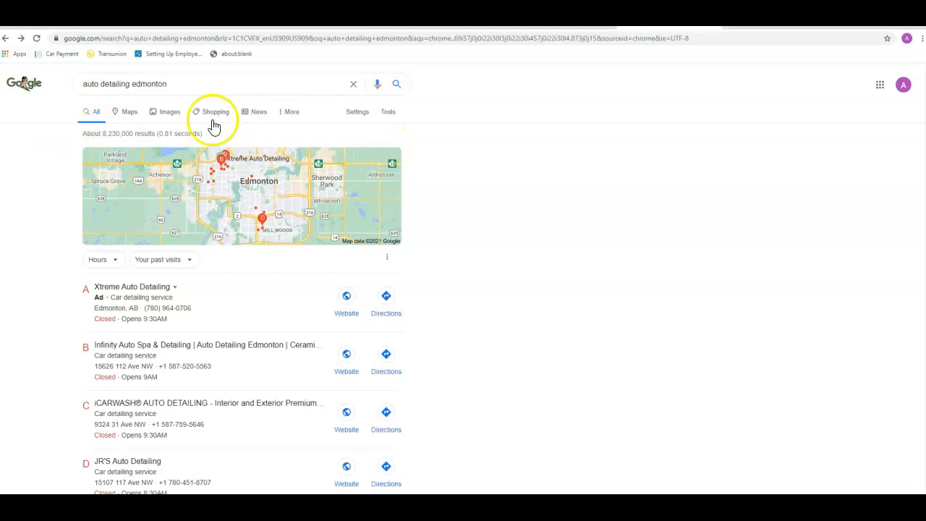
{"action": "mouse_move", "coordinate": [63, 146]}
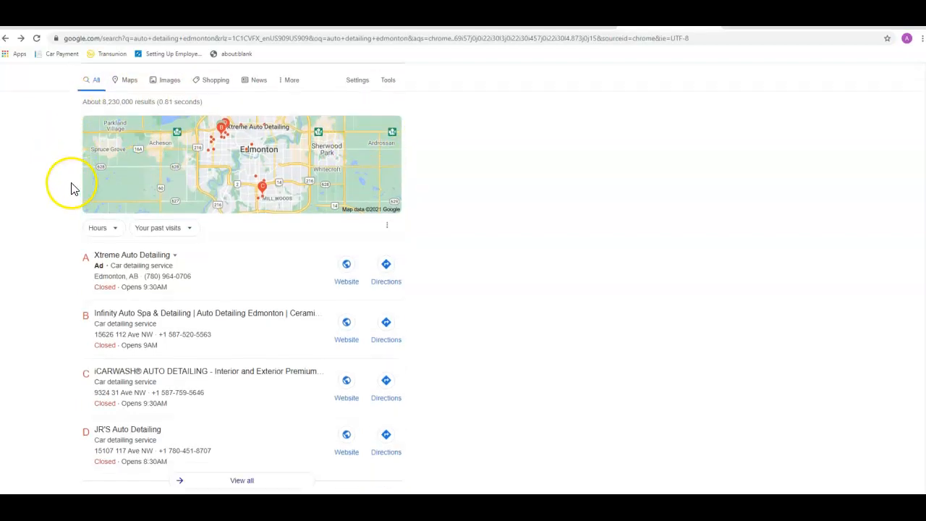
{"action": "scroll", "scroll_direction": "down", "scroll_amount": 3}
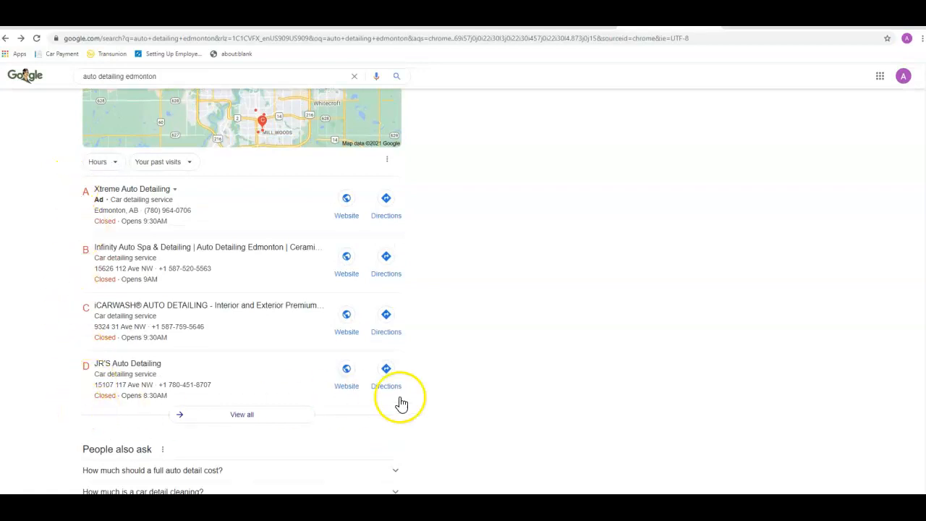
{"action": "mouse_move", "coordinate": [79, 179]}
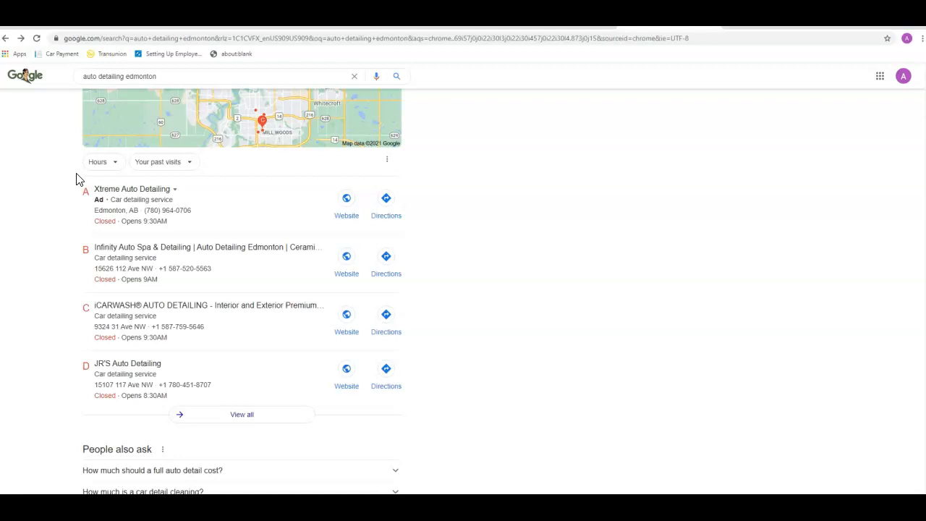
{"action": "mouse_move", "coordinate": [61, 267]}
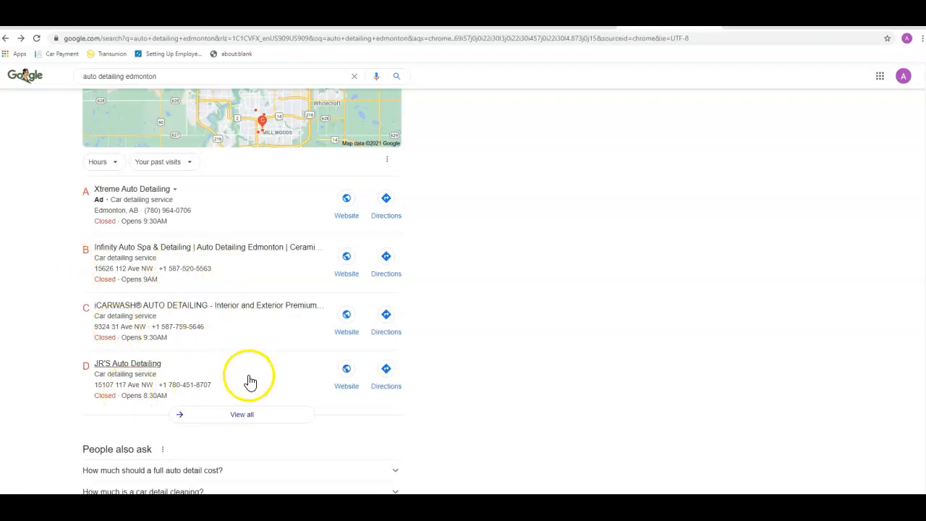
{"action": "mouse_move", "coordinate": [113, 219]}
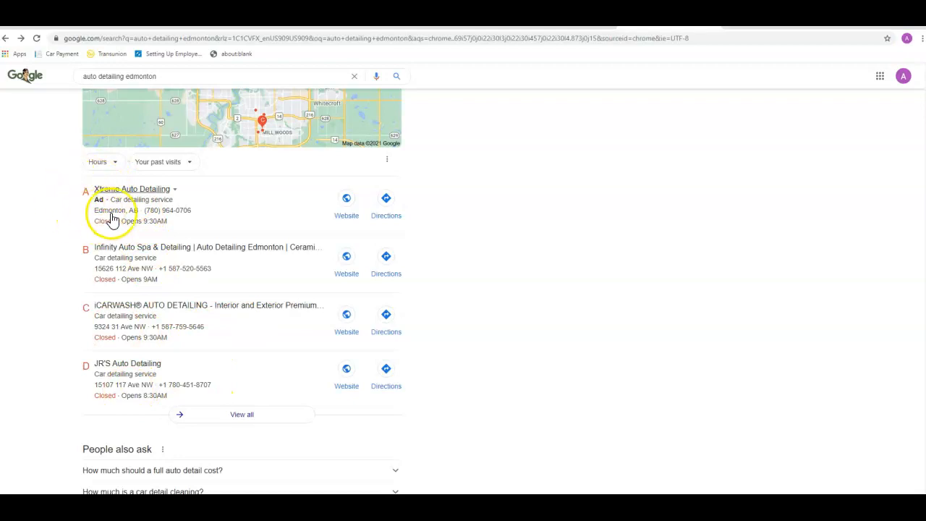
{"action": "mouse_move", "coordinate": [249, 274]}
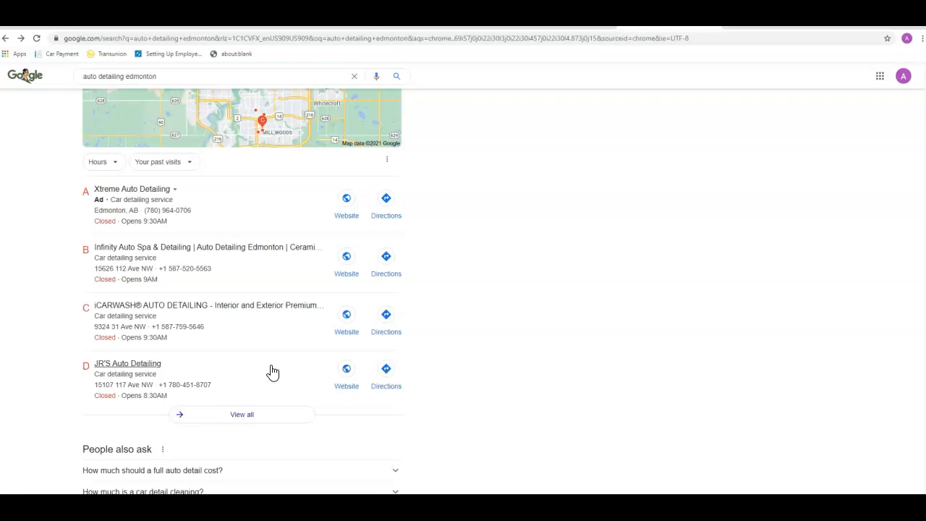
{"action": "mouse_move", "coordinate": [267, 373]}
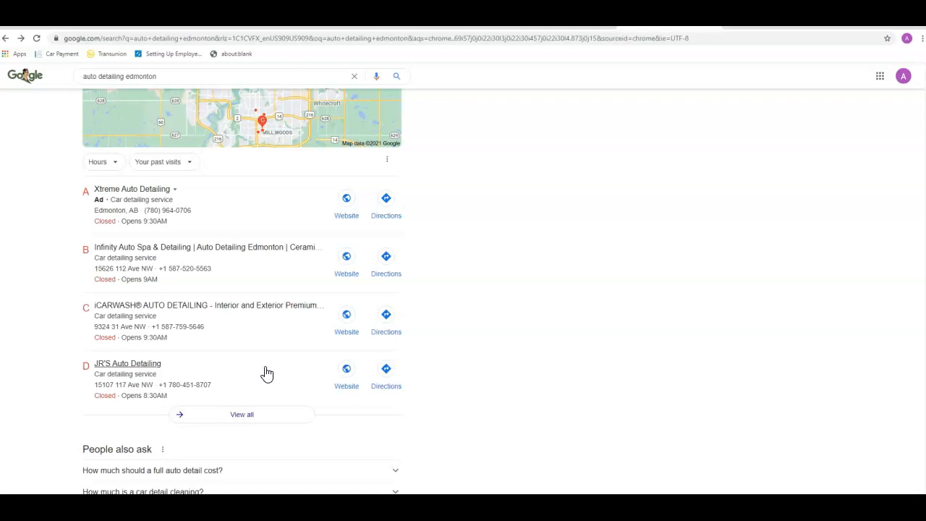
{"action": "mouse_move", "coordinate": [251, 382]}
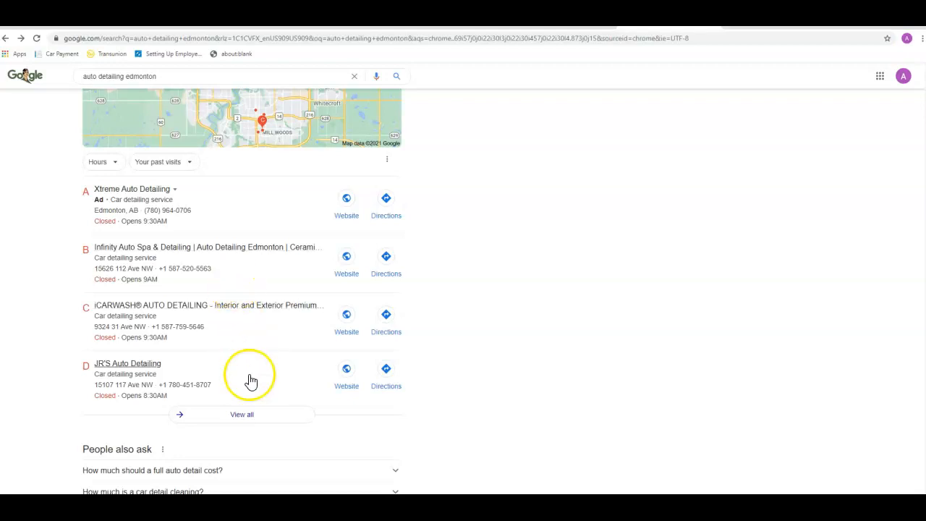
{"action": "mouse_move", "coordinate": [167, 55]}
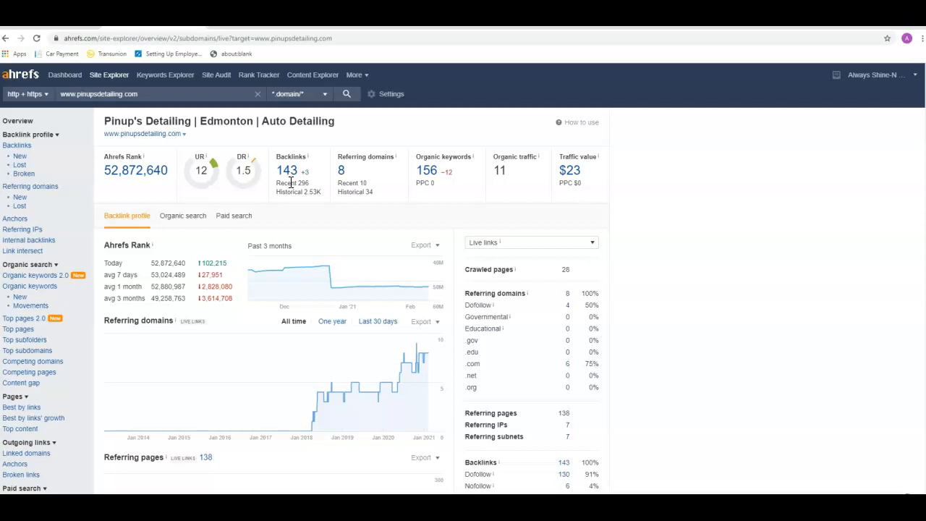
{"action": "mouse_move", "coordinate": [315, 125]}
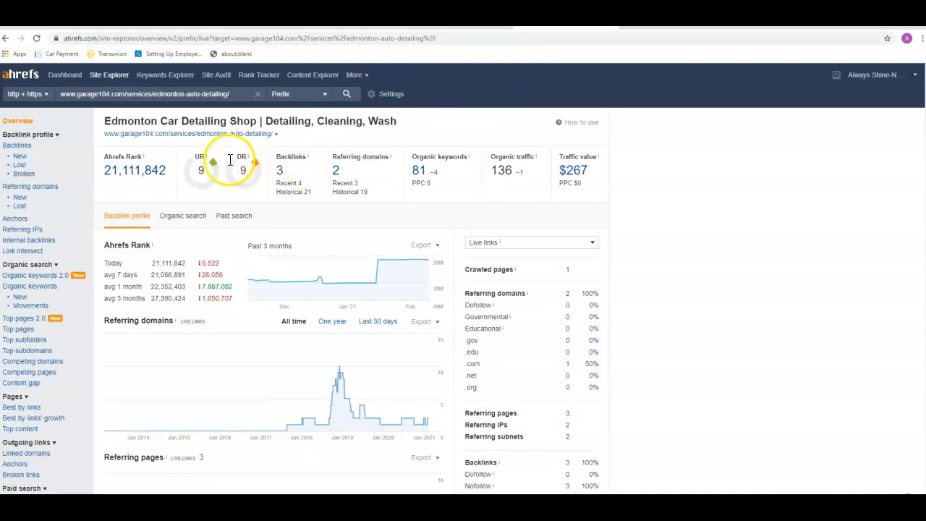
{"action": "mouse_move", "coordinate": [224, 94]}
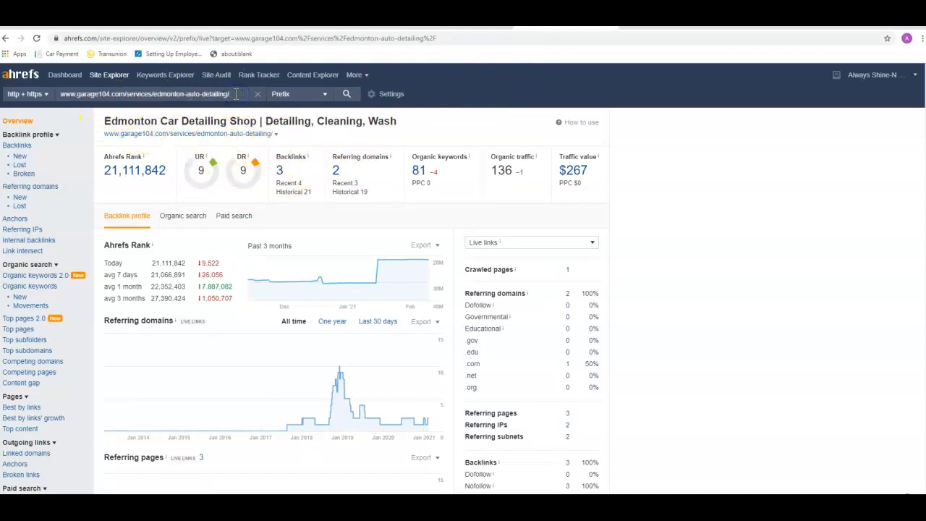
- Analyse the whole garage104.com domain, then switch the target to firstdetailing.ca
{"action": "left_click", "coordinate": [166, 92]}
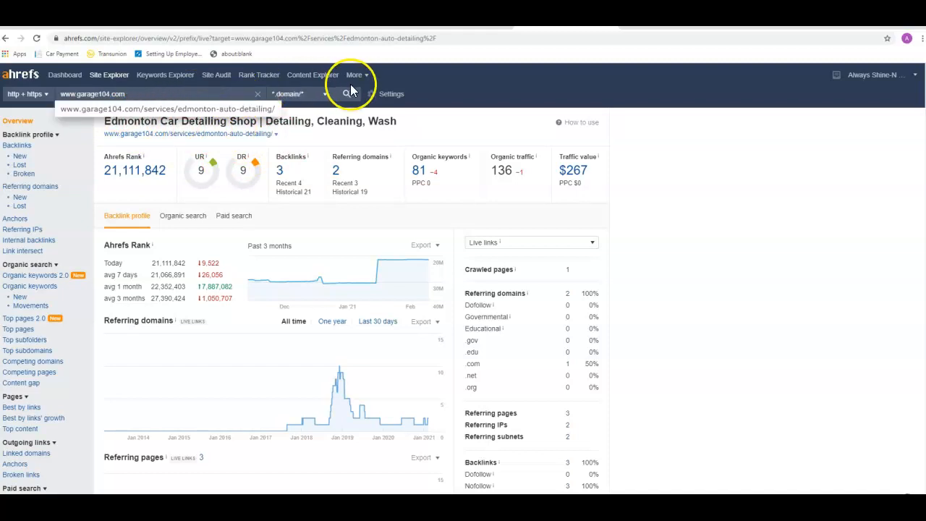
{"action": "left_click", "coordinate": [347, 93]}
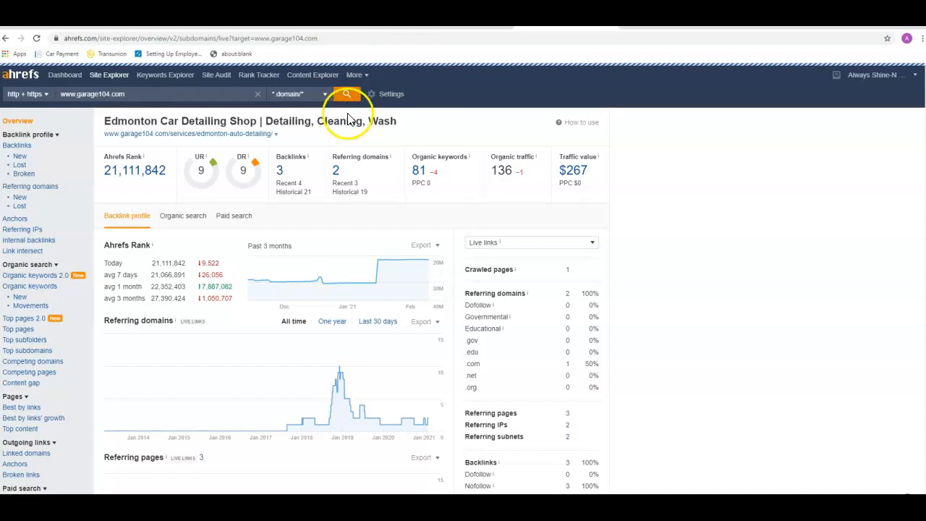
{"action": "left_click", "coordinate": [347, 93]}
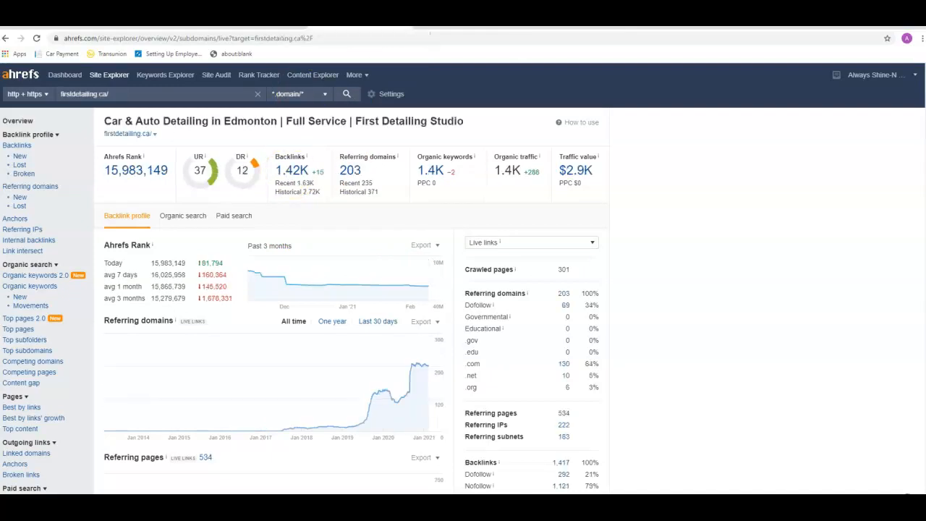
- View firstdetailing.ca's 1,415 backlinks and scroll through the referring pages list
{"action": "left_click", "coordinate": [18, 145]}
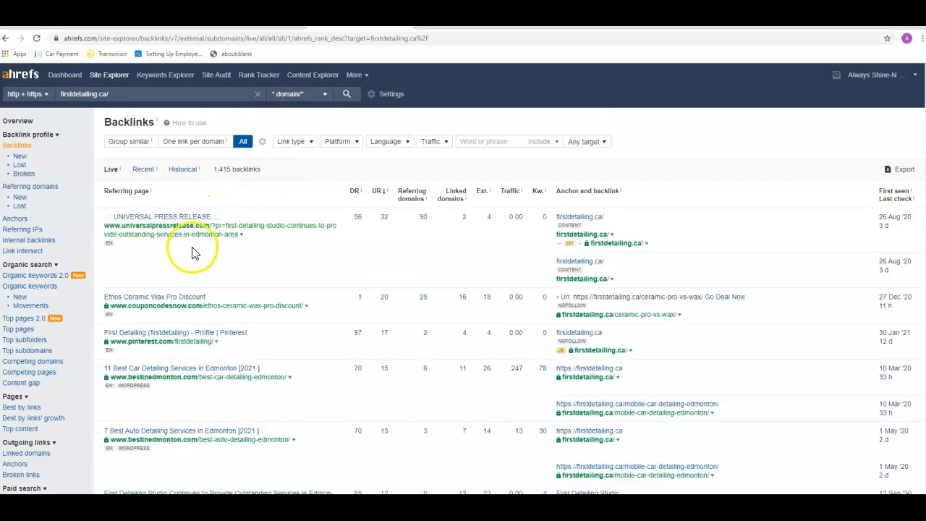
{"action": "mouse_move", "coordinate": [204, 275]}
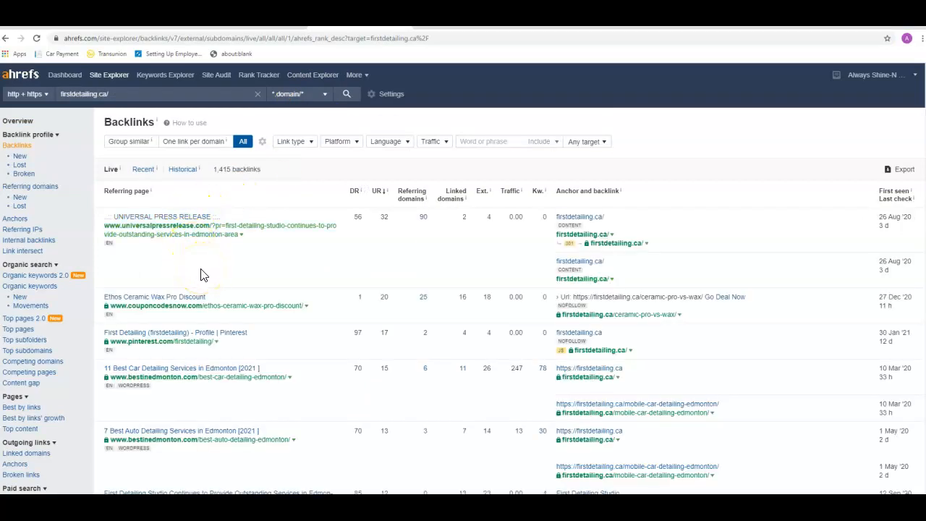
{"action": "scroll", "scroll_direction": "down", "scroll_amount": 3}
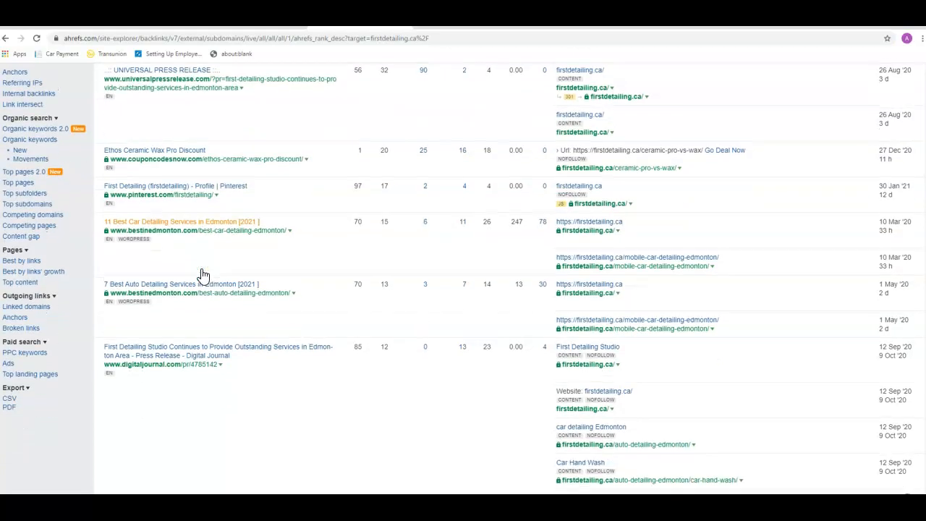
{"action": "scroll", "scroll_direction": "down", "scroll_amount": 3}
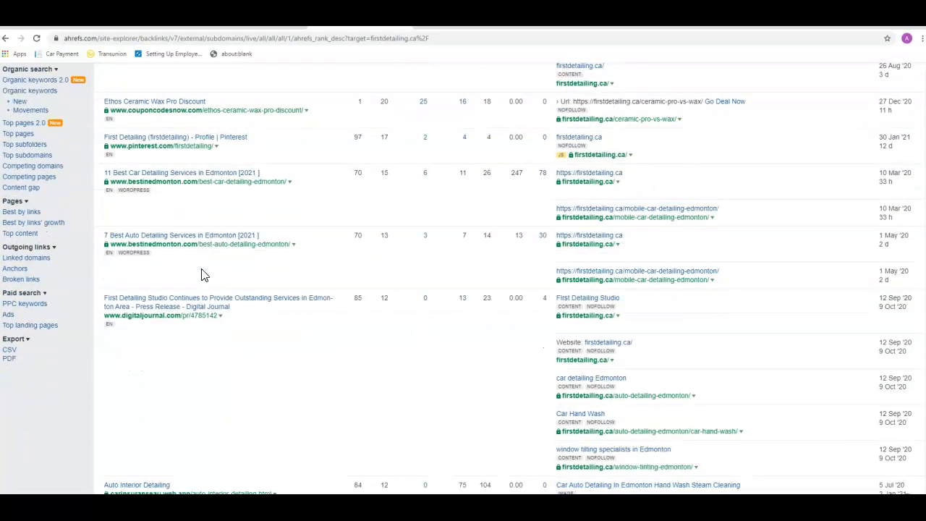
{"action": "scroll", "scroll_direction": "down", "scroll_amount": 3}
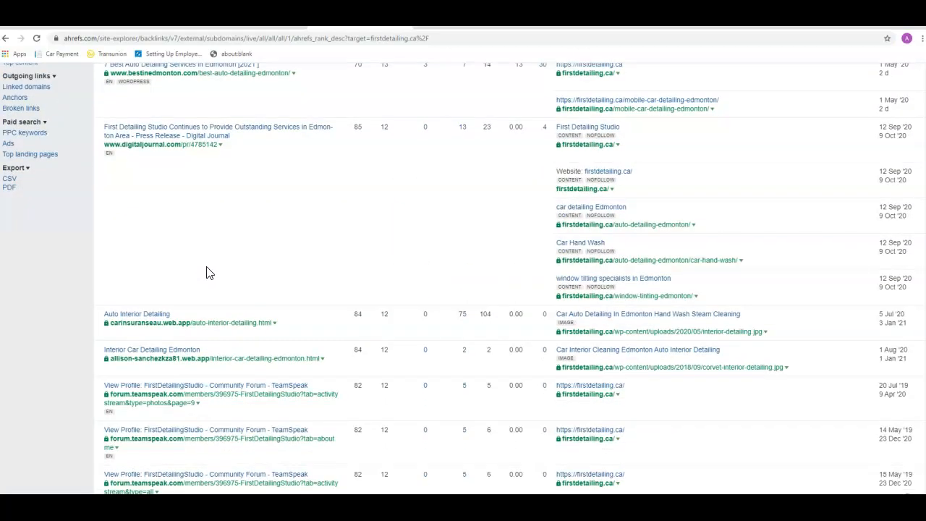
{"action": "scroll", "scroll_direction": "down", "scroll_amount": 3}
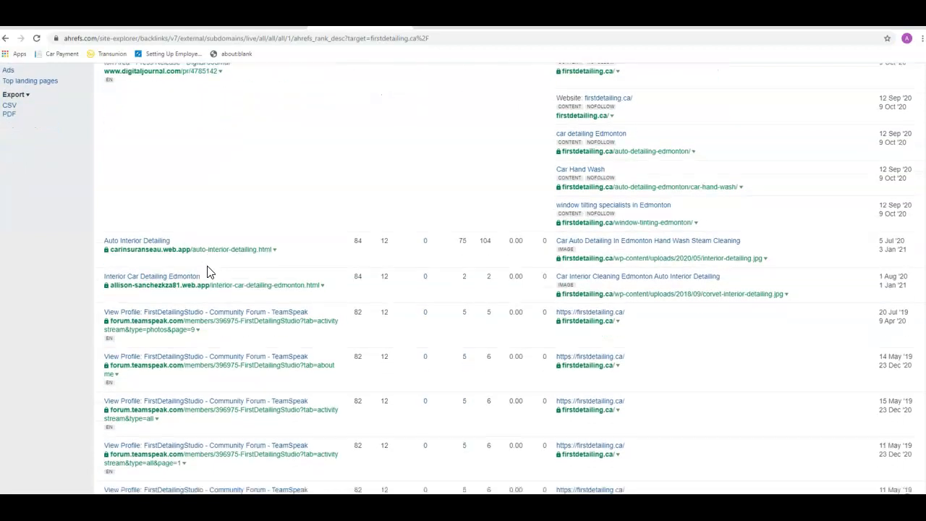
{"action": "scroll", "scroll_direction": "down", "scroll_amount": 3}
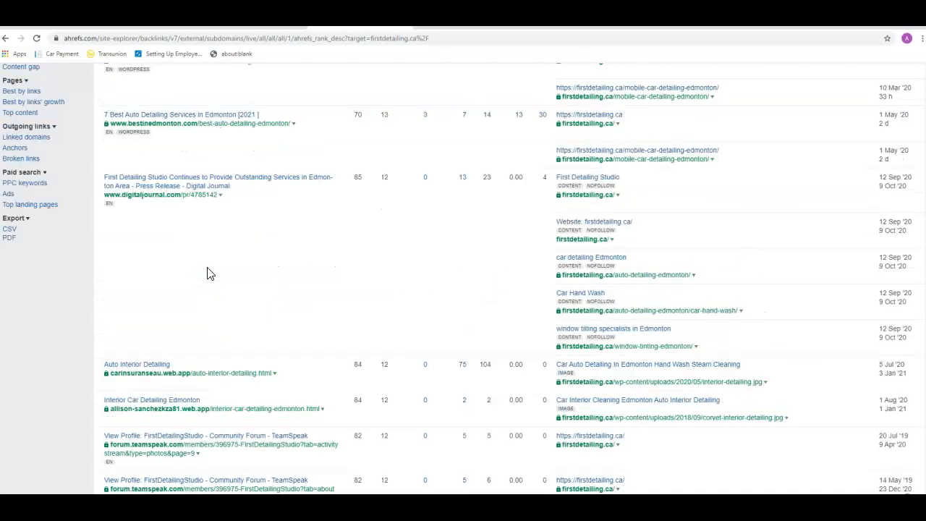
{"action": "scroll", "scroll_direction": "up", "scroll_amount": 3}
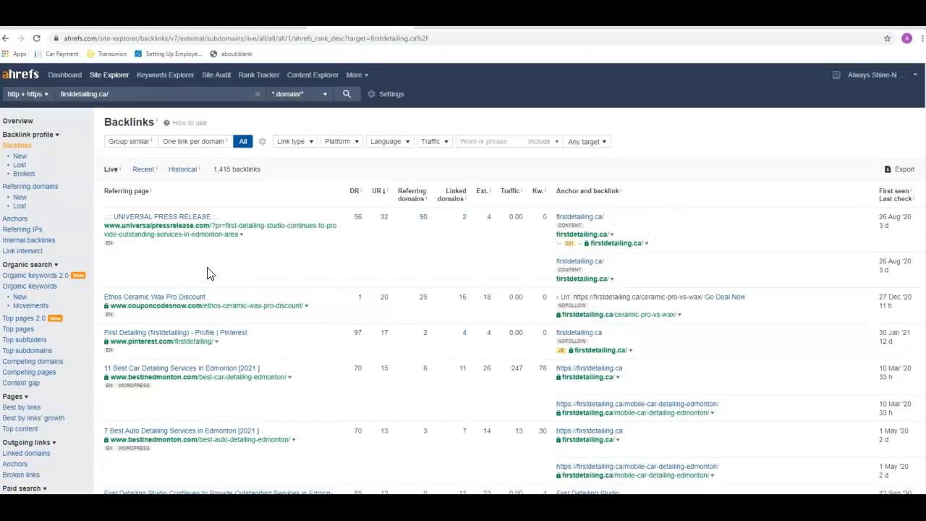